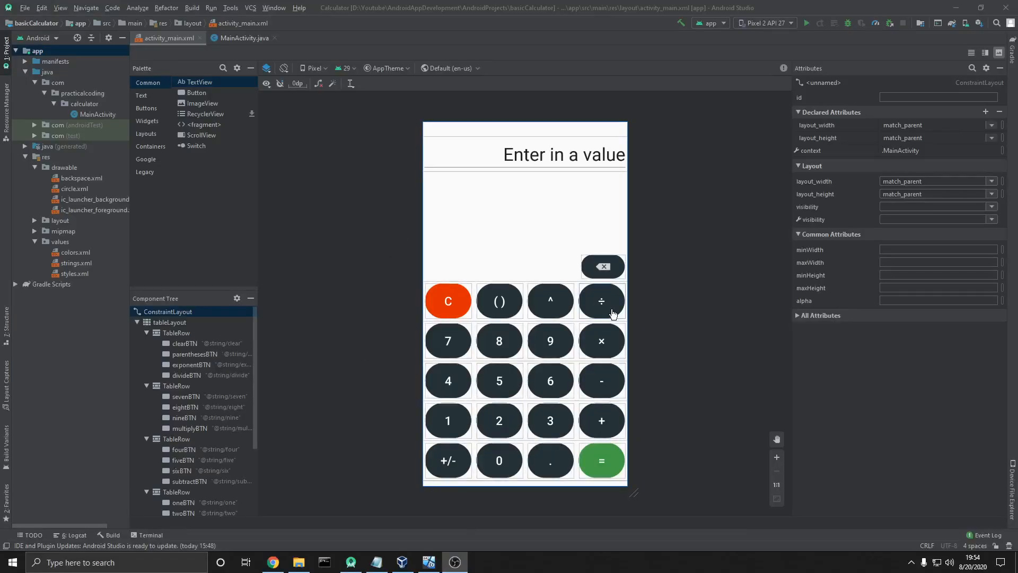
mouse_move(500, 232)
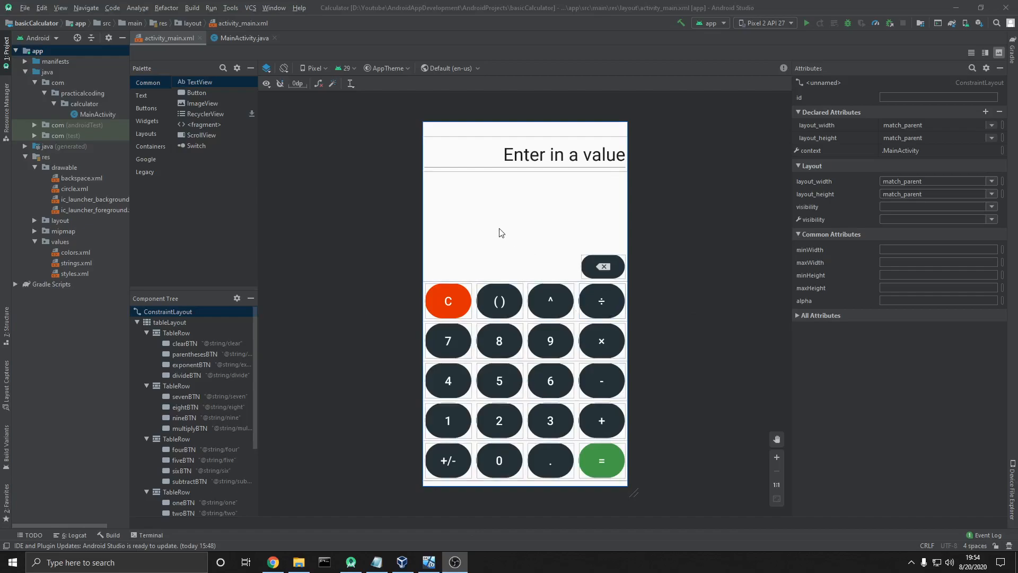
mouse_move(566, 188)
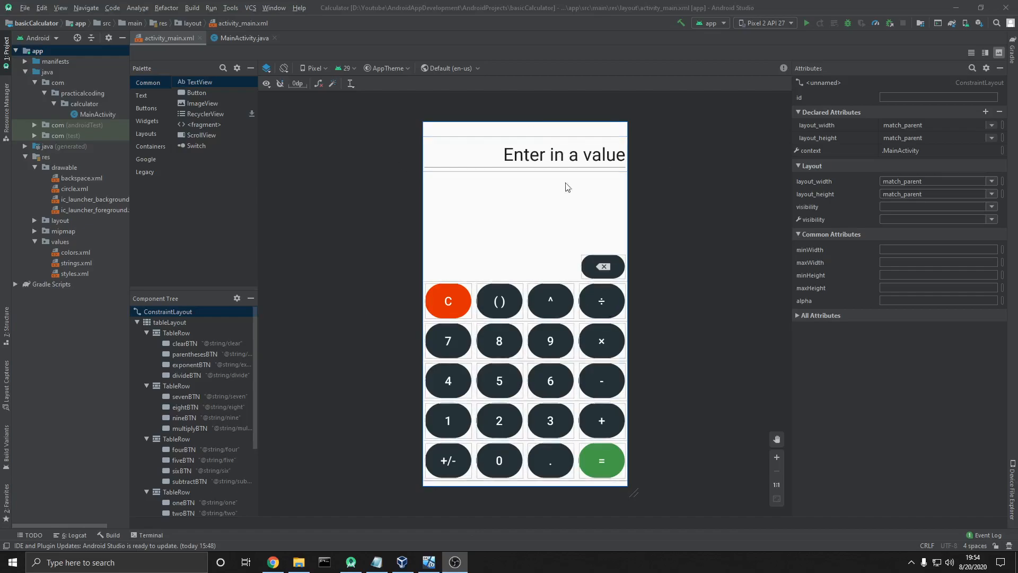
mouse_move(555, 228)
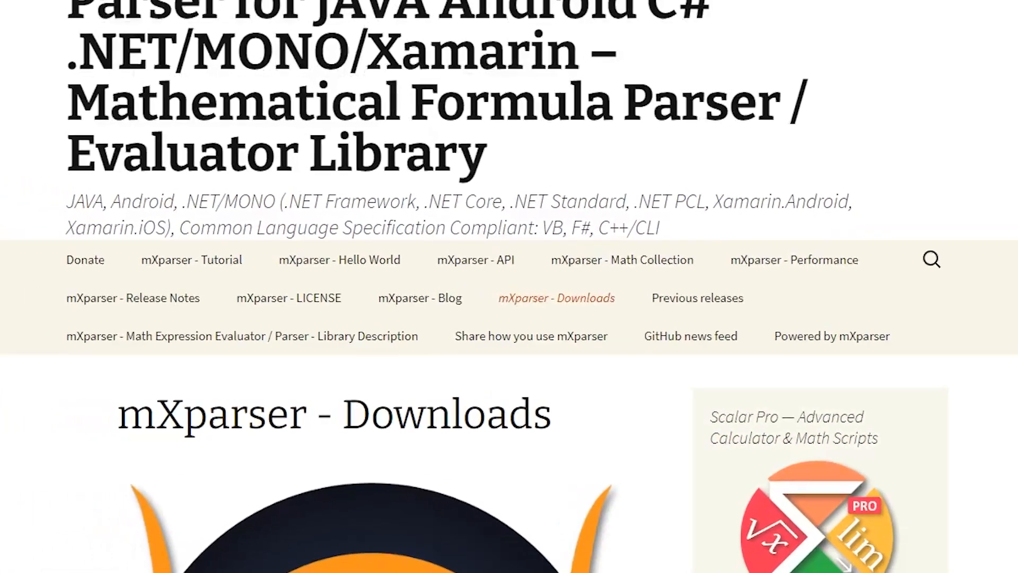
Download the mXparser v4.4.0 bin-only release from the mXparser Downloads page.
scroll("down", 3)
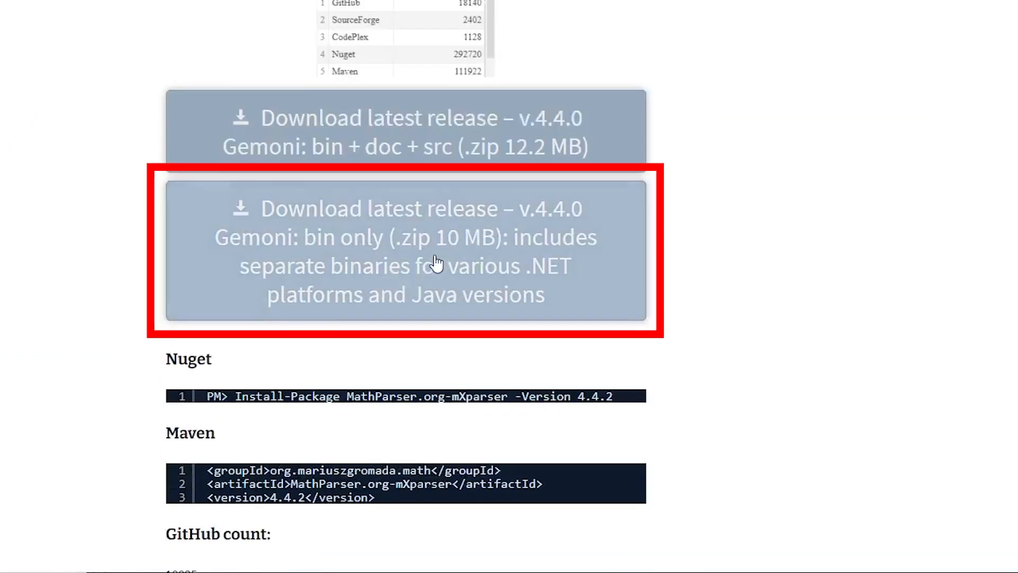
left_click(405, 251)
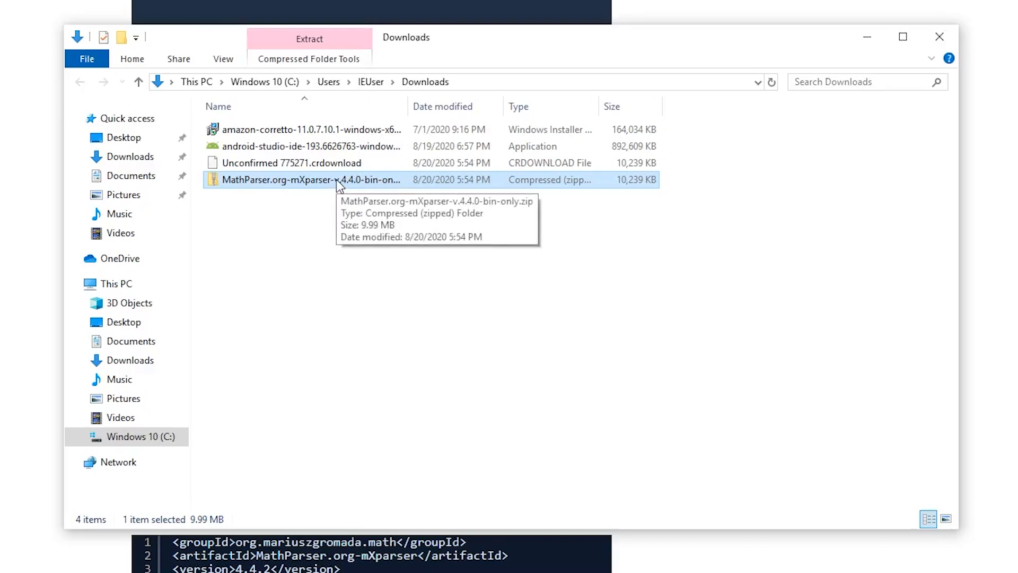
Extract the downloaded mXparser zip to its suggested folder.
right_click(311, 180)
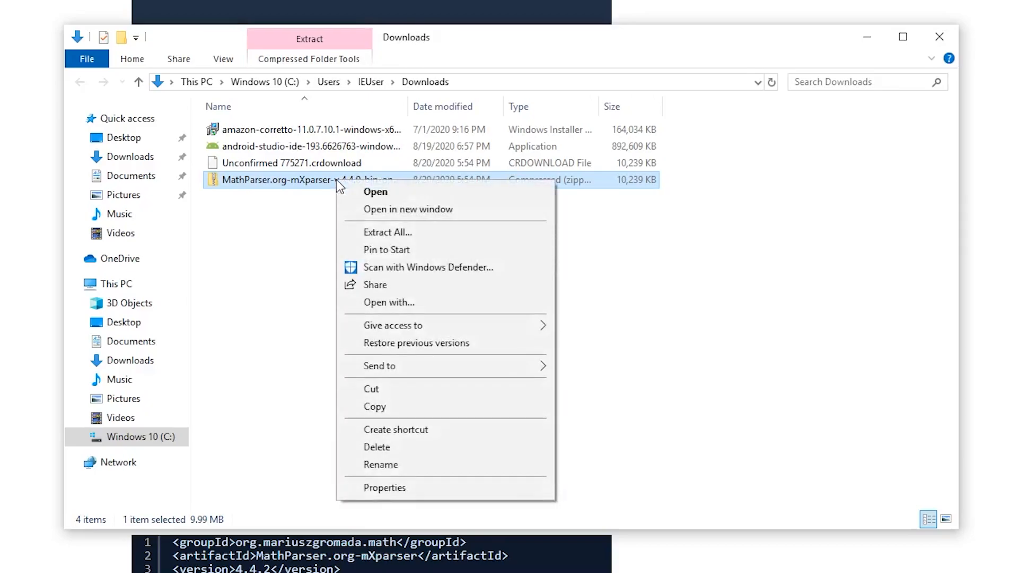
left_click(387, 231)
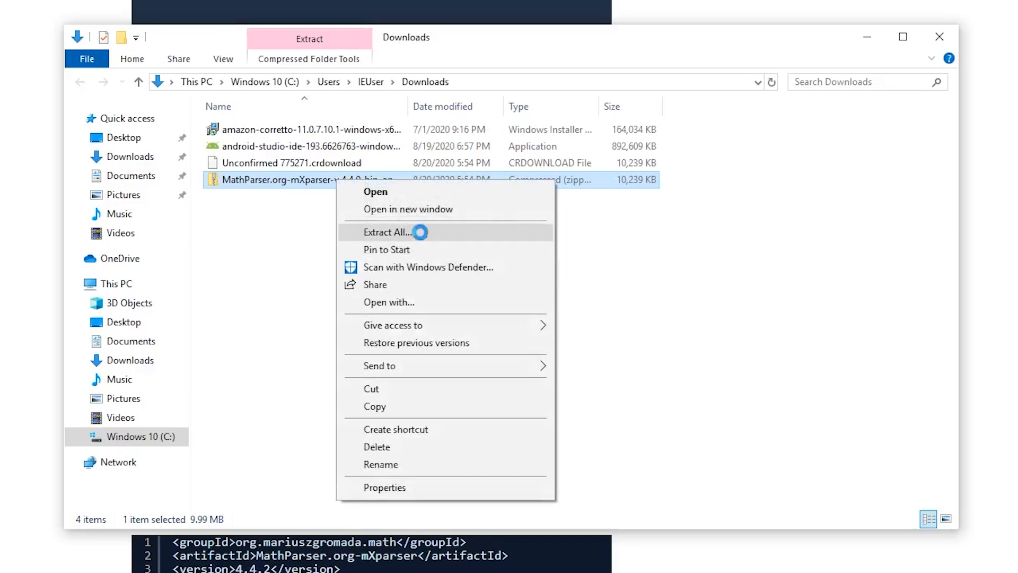
left_click(388, 231)
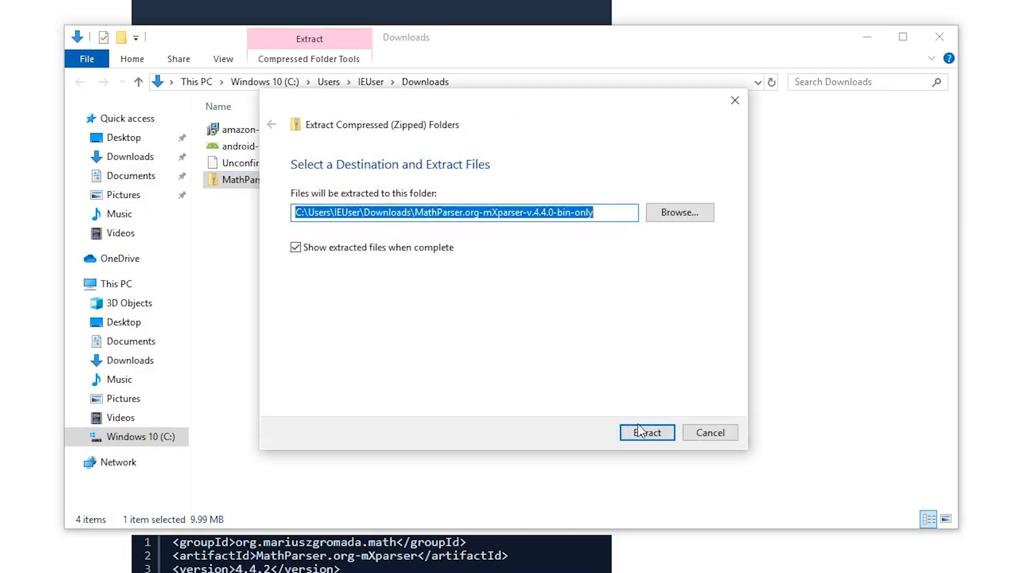
left_click(646, 433)
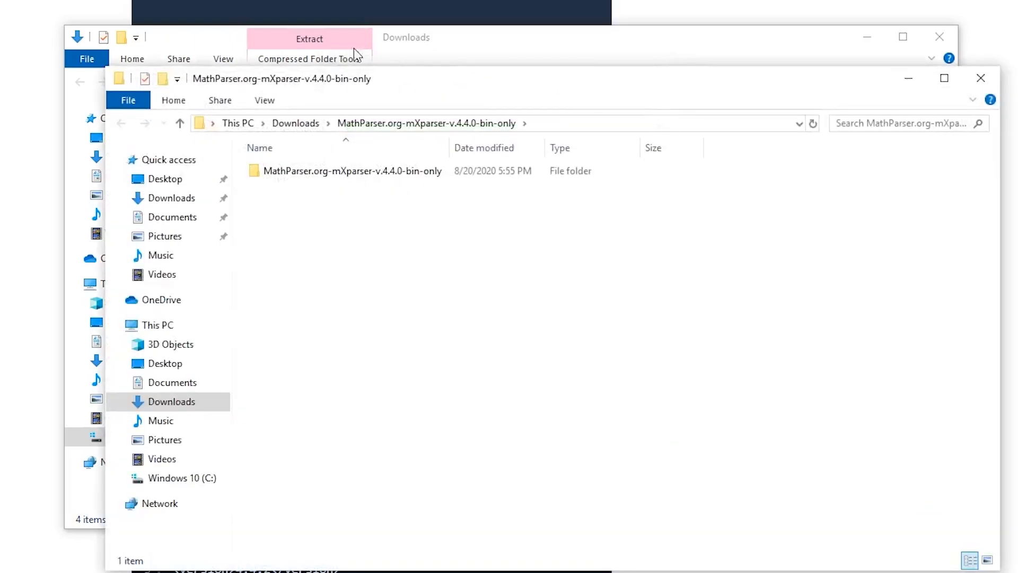
Go into the extracted bin > jdk8 folder and copy the mXparser JAR.
double_click(353, 171)
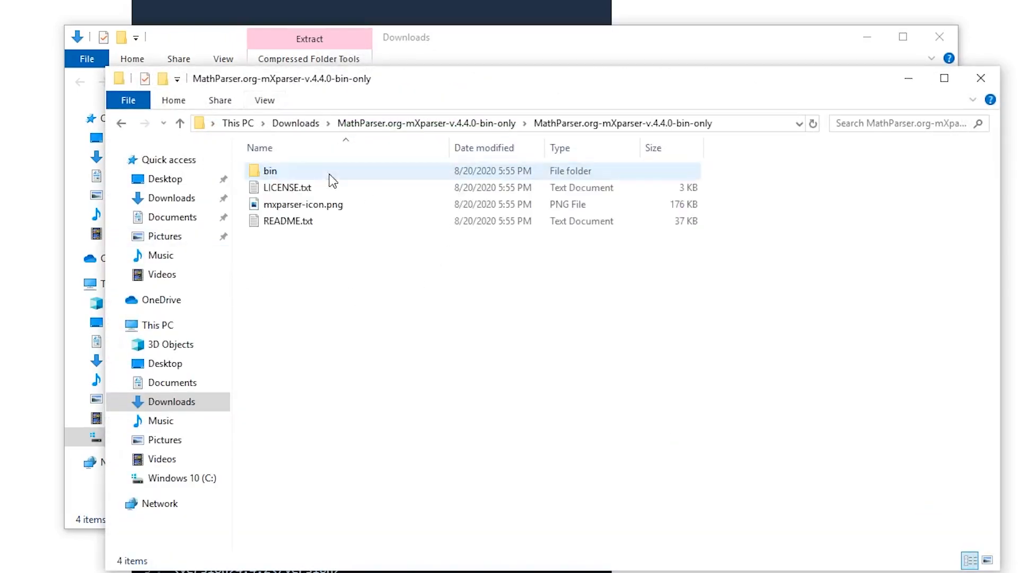
double_click(270, 171)
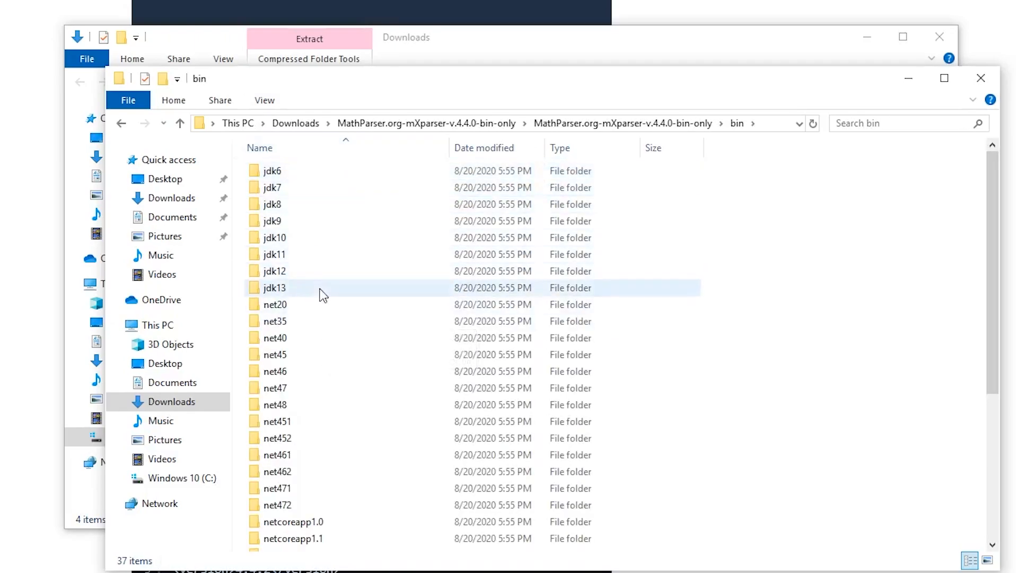
double_click(272, 203)
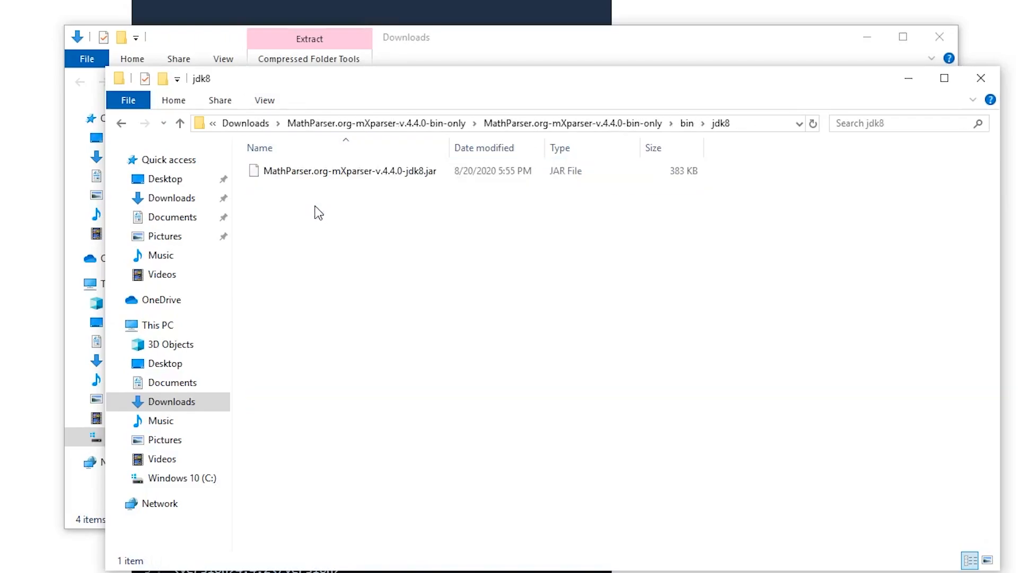
left_click(351, 171)
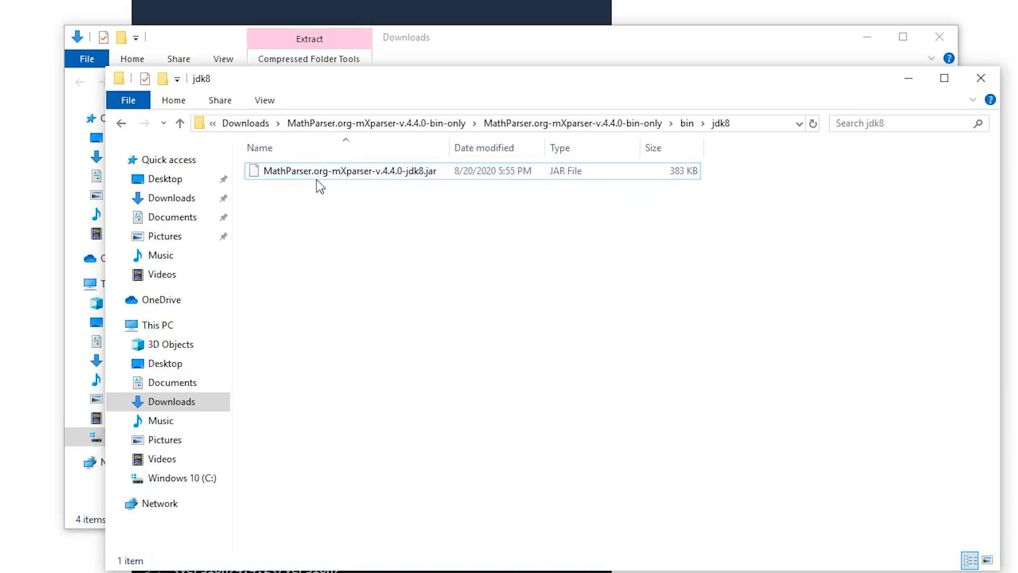
right_click(319, 170)
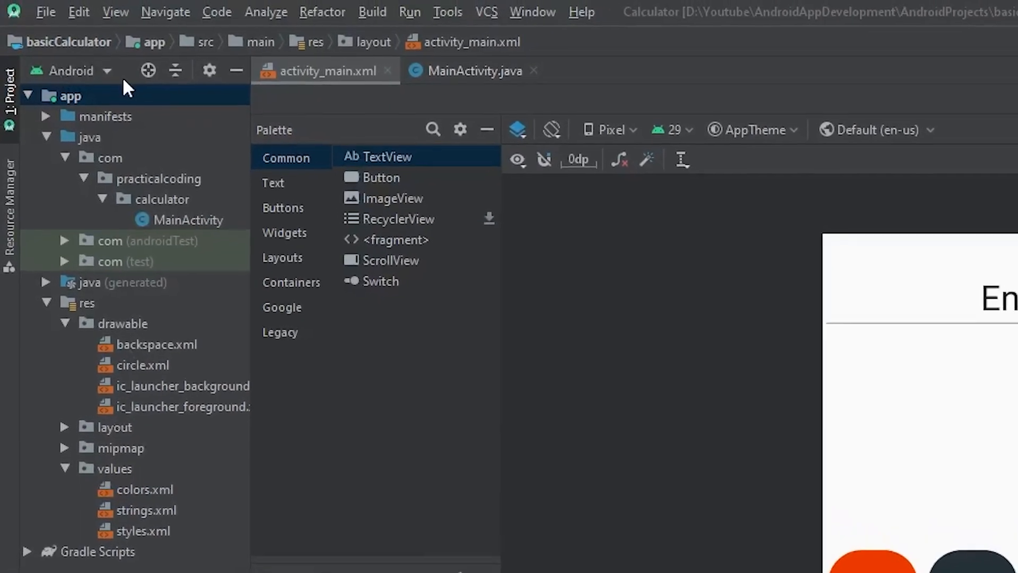
Switch to Project view and paste the mXparser JAR into the app's libs folder.
left_click(72, 70)
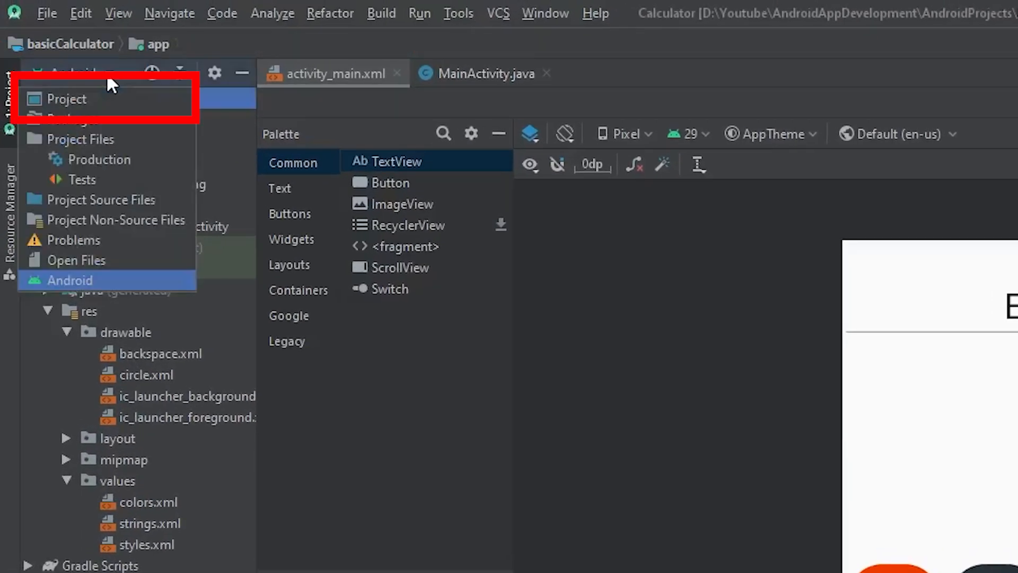
left_click(67, 99)
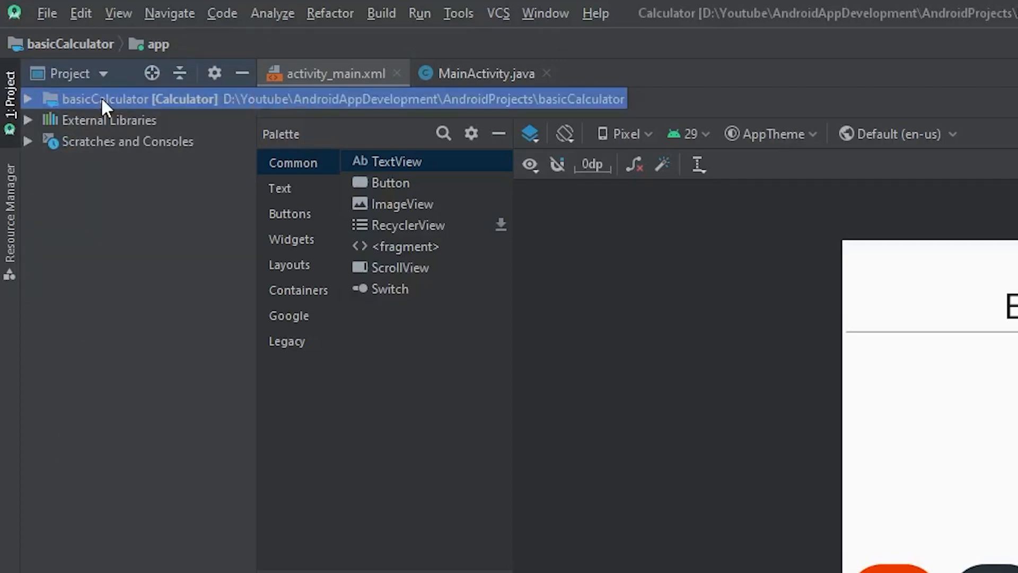
mouse_move(78, 172)
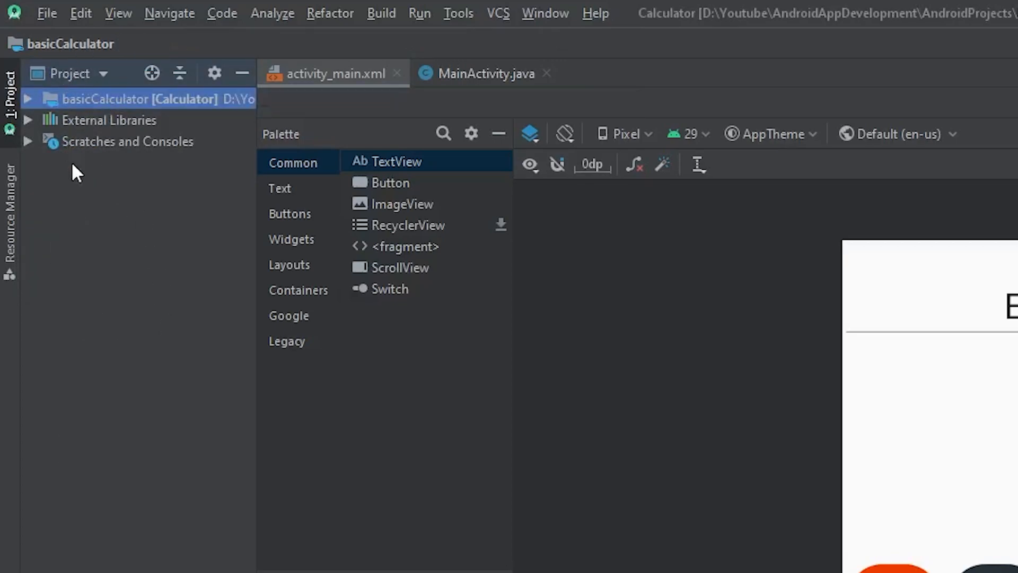
left_click(29, 99)
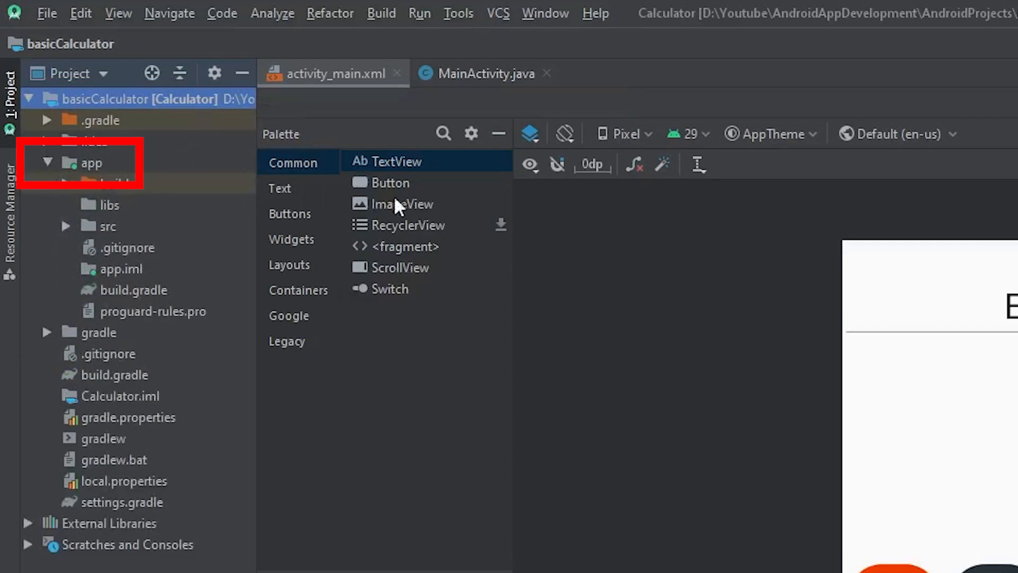
left_click(110, 204)
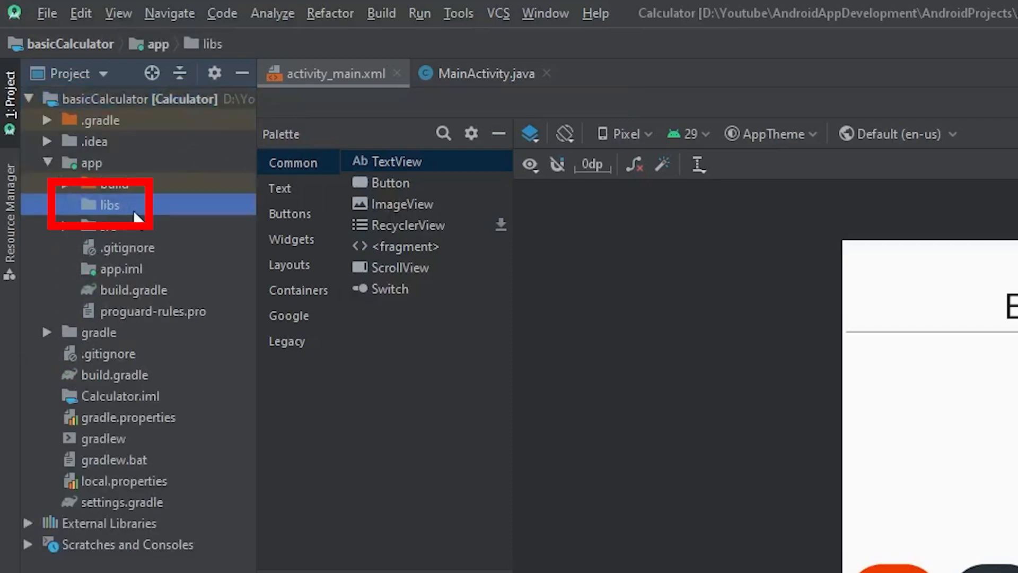
right_click(109, 204)
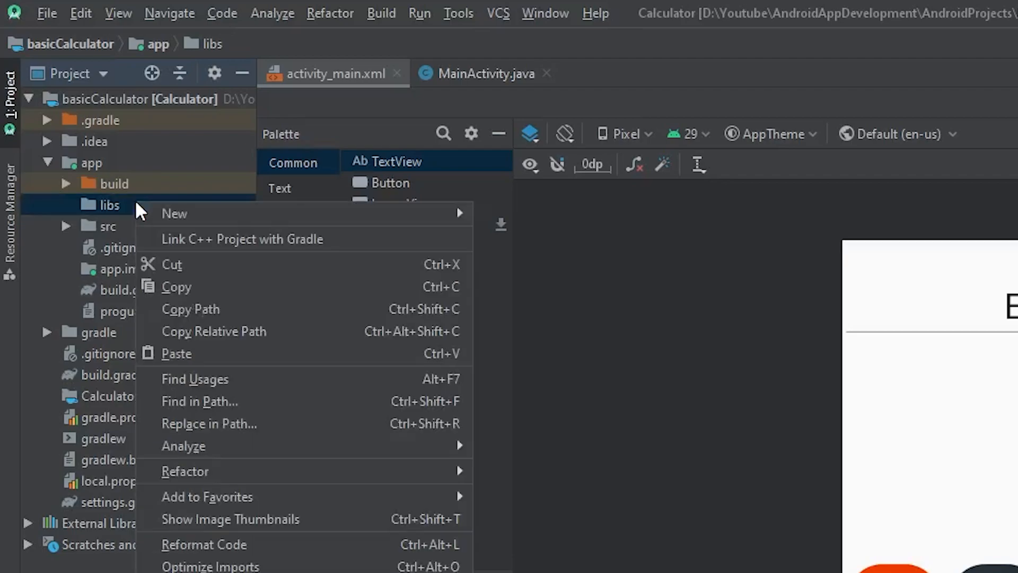
mouse_move(174, 214)
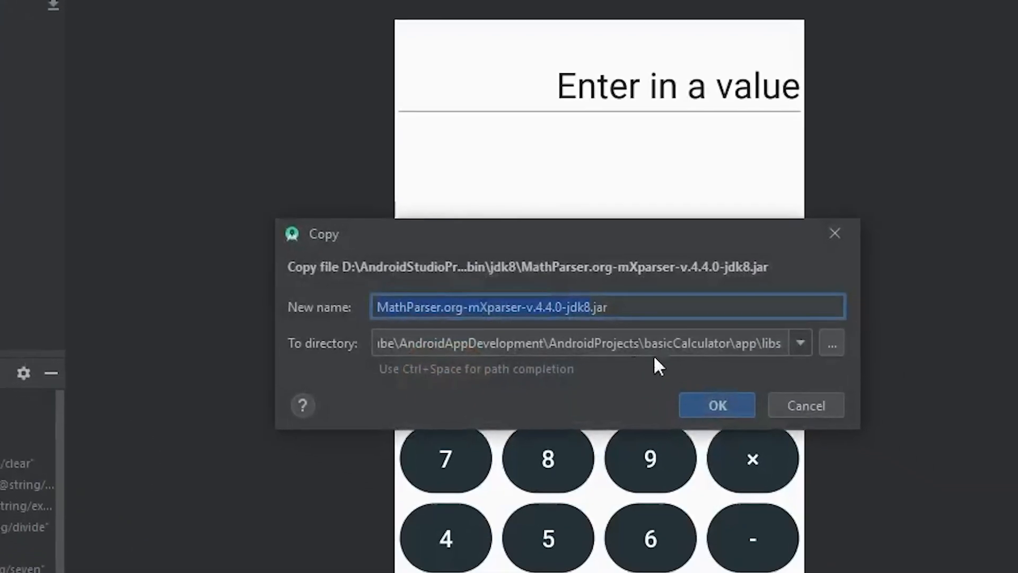
left_click(717, 405)
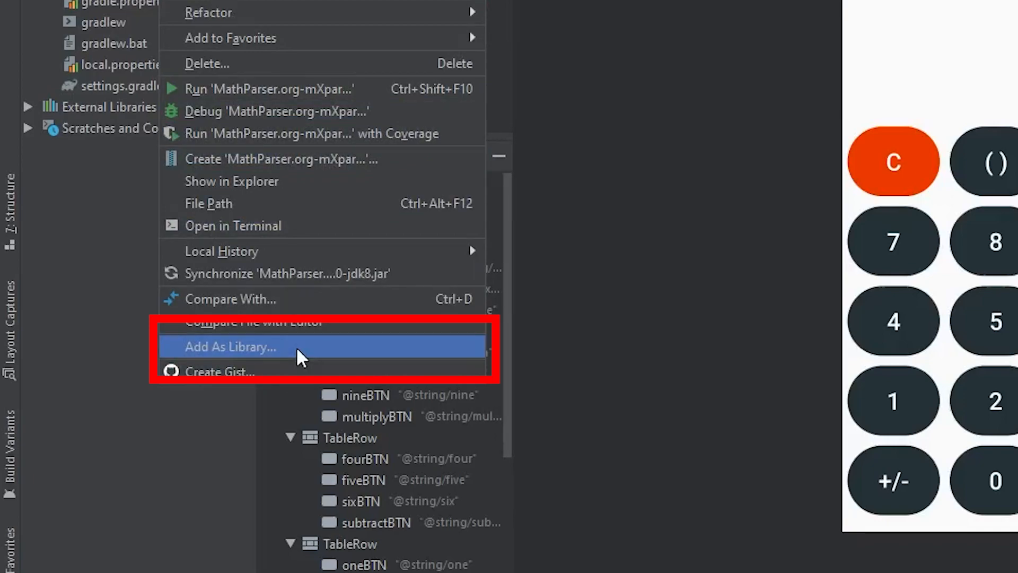
Add the copied mXparser JAR as a library to module app.
left_click(228, 346)
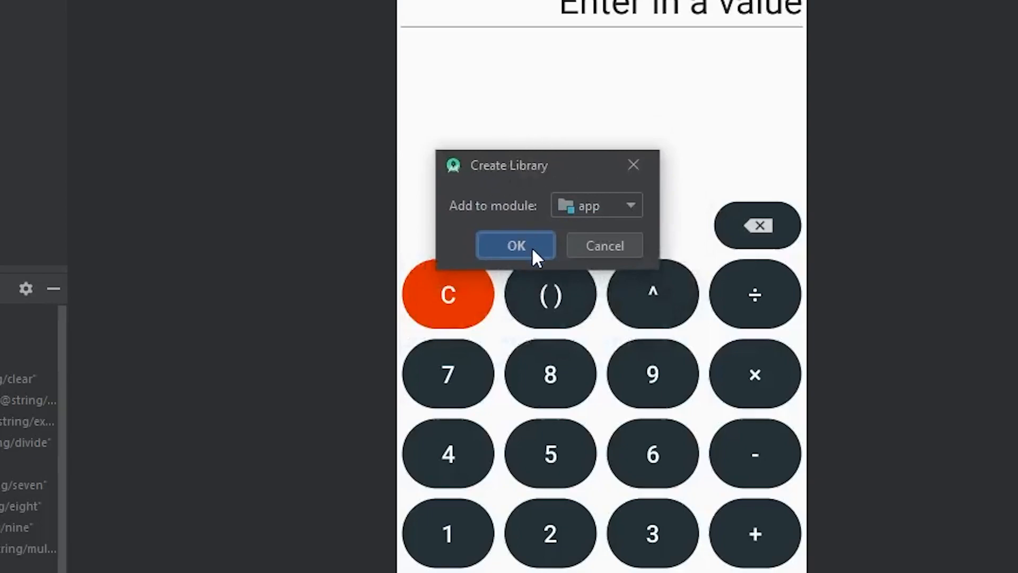
left_click(515, 246)
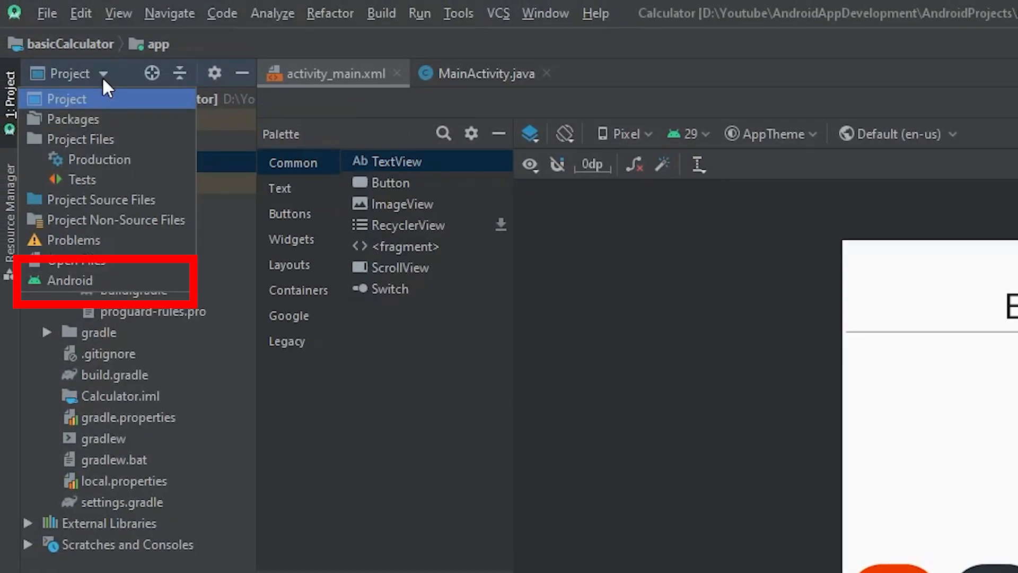
Return to Android view and add 'import org.mariuszgromada.math.mxparser.*;' to MainActivity.java.
left_click(67, 280)
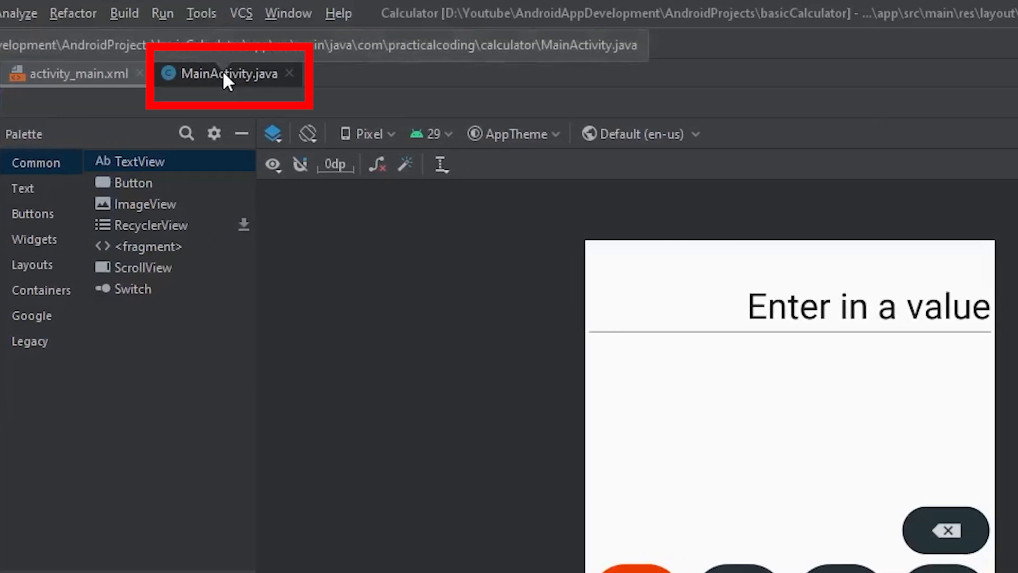
left_click(227, 73)
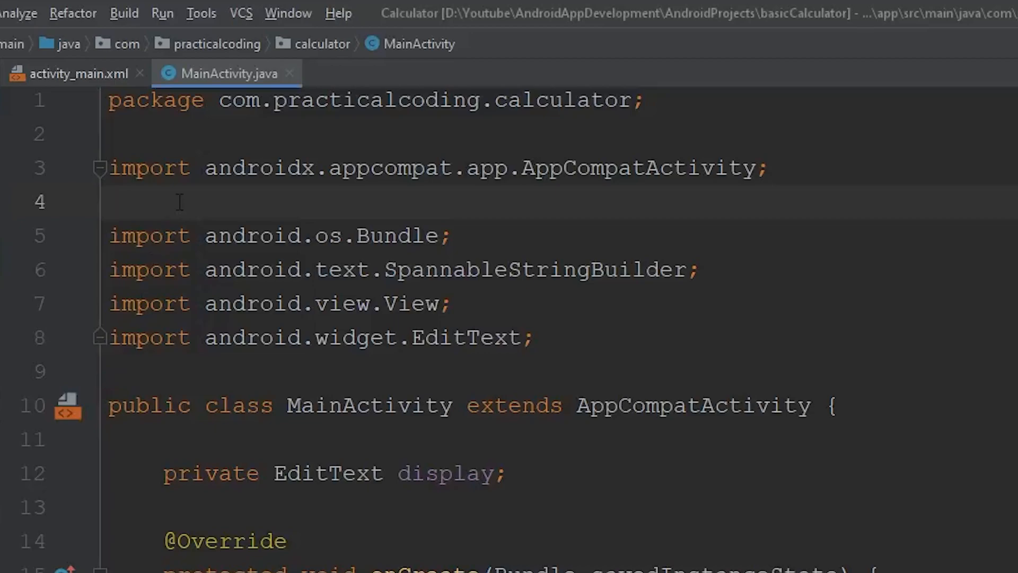
type("import")
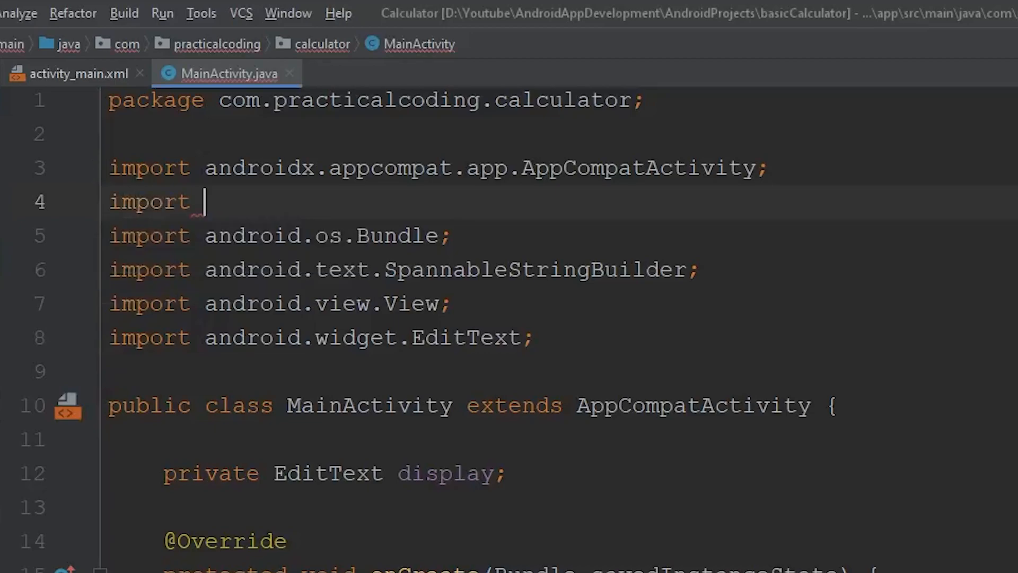
type("org.mariuszgromada.math.mxparser.*")
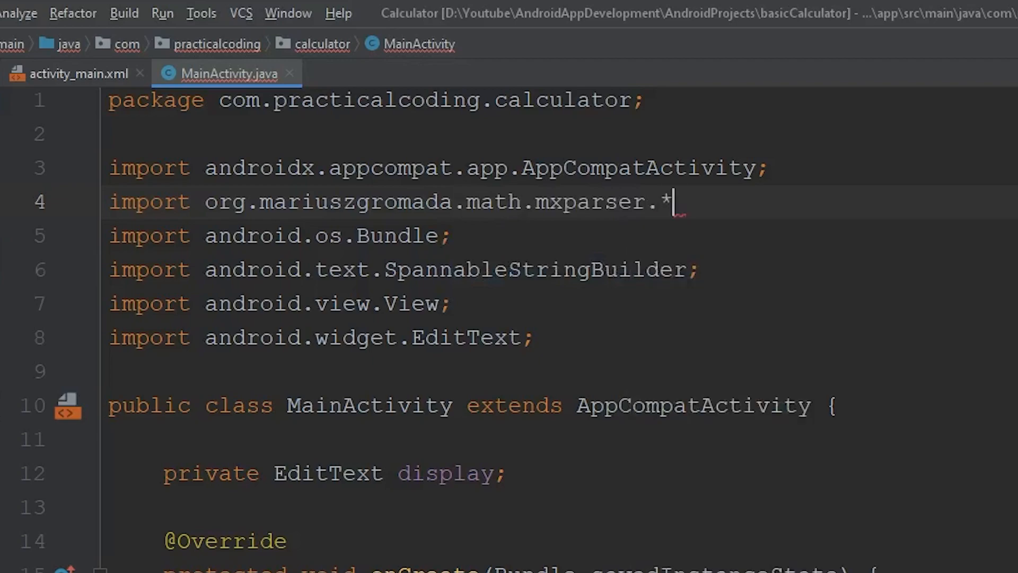
type(";")
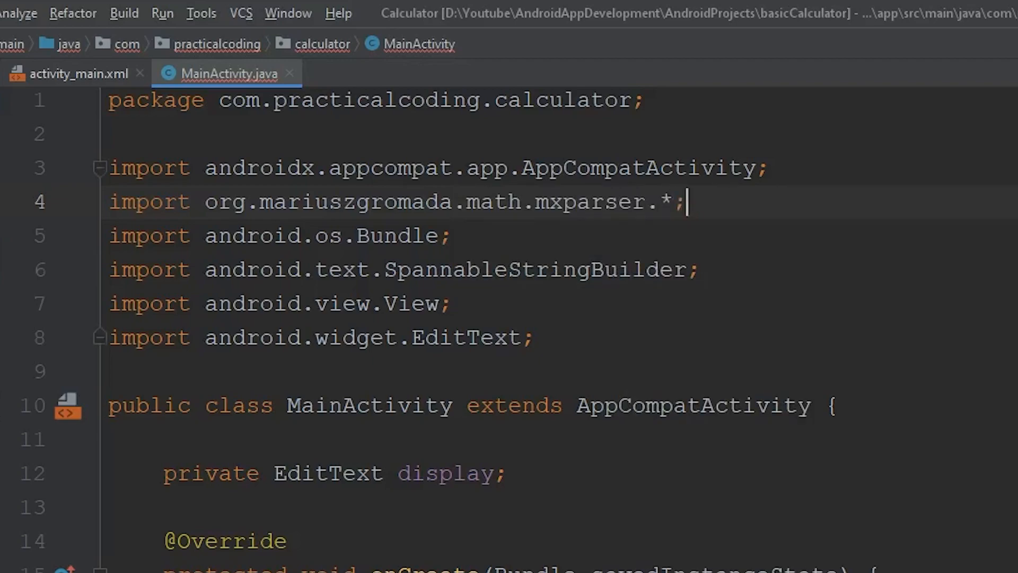
left_click_drag(462, 201, 685, 202)
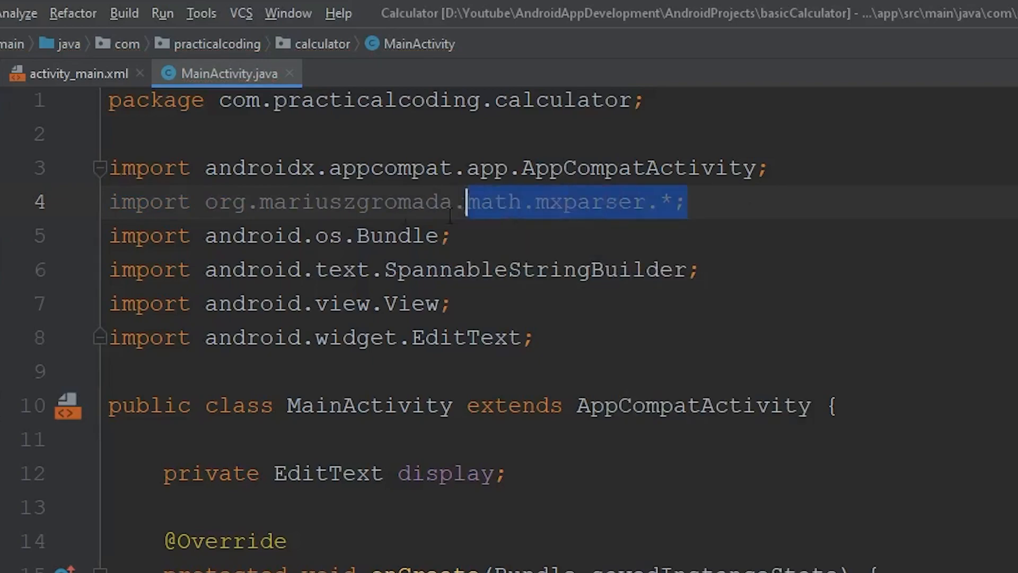
left_click(685, 202)
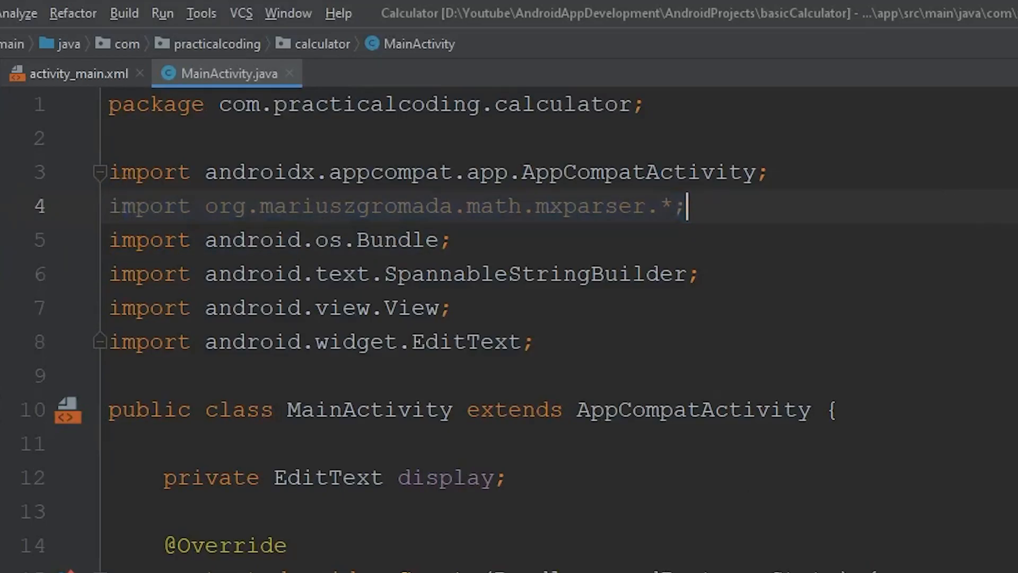
In equalBTN, add String userExp = display.getText().toString();.
scroll("down", 3)
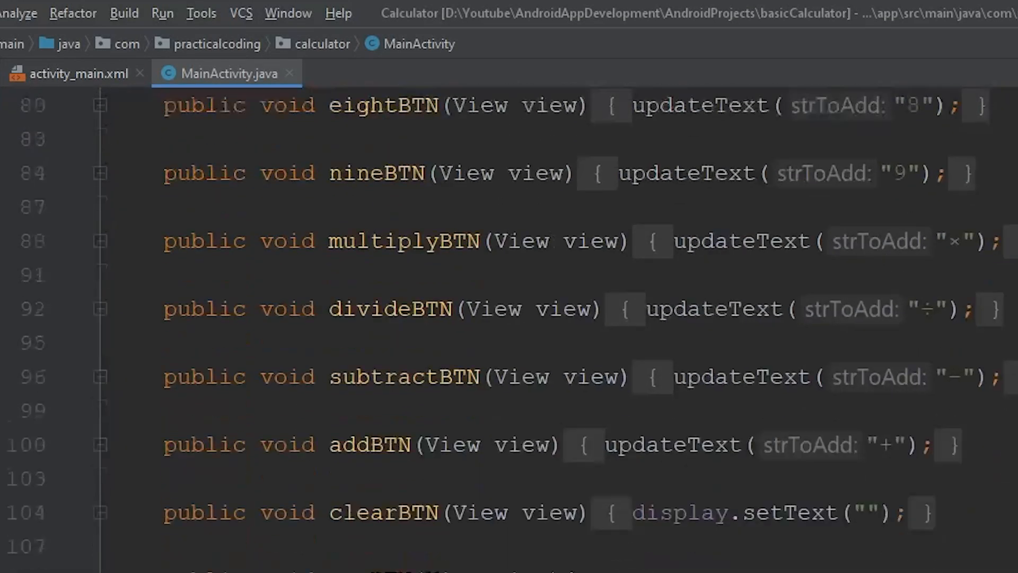
scroll("down", 3)
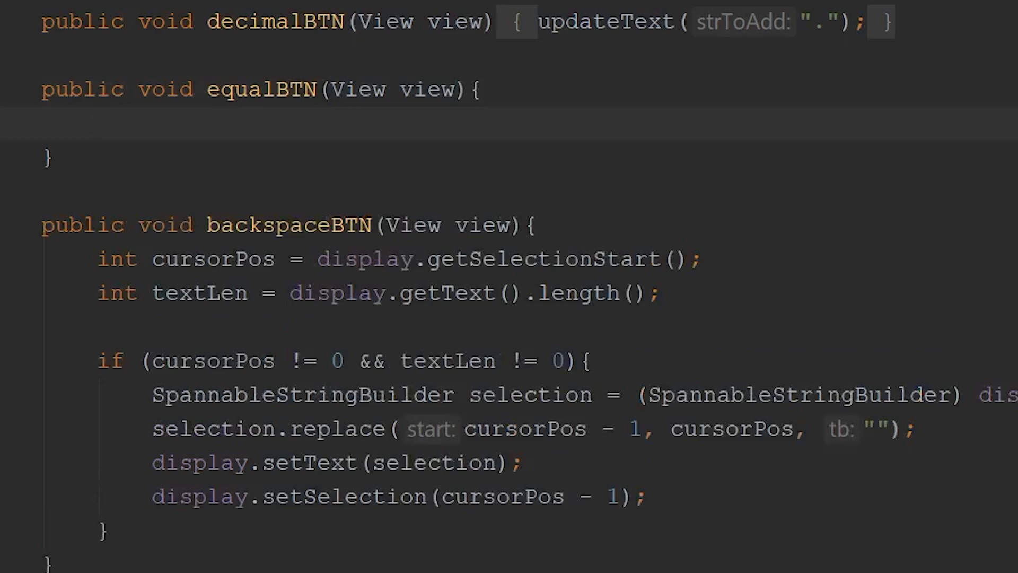
type("String")
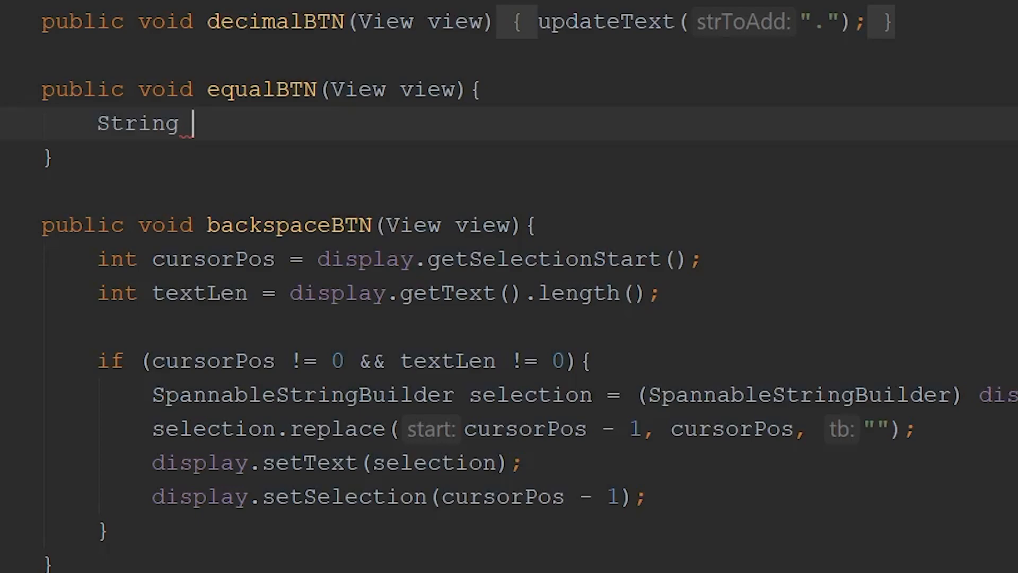
type("user")
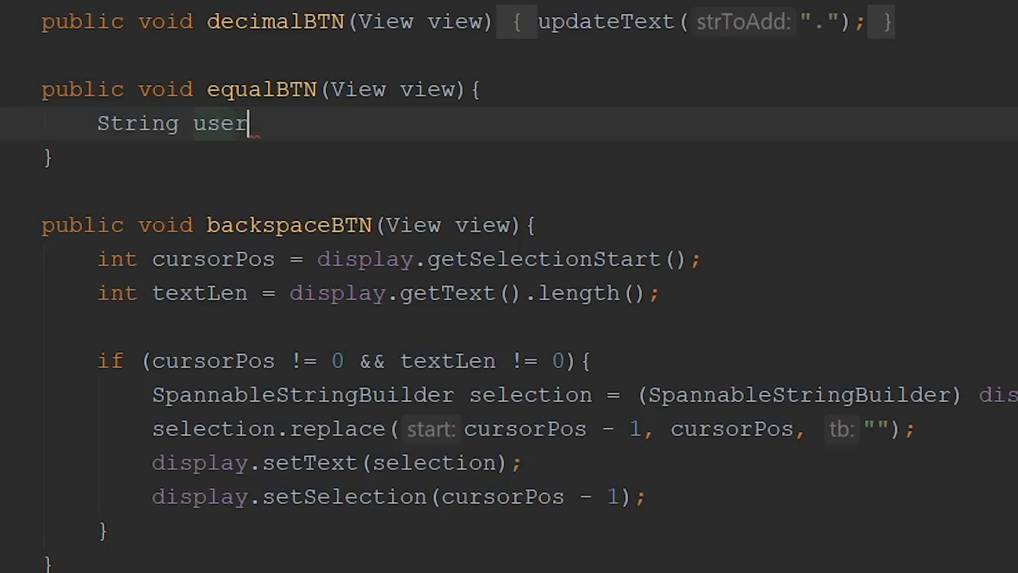
type("Exp =")
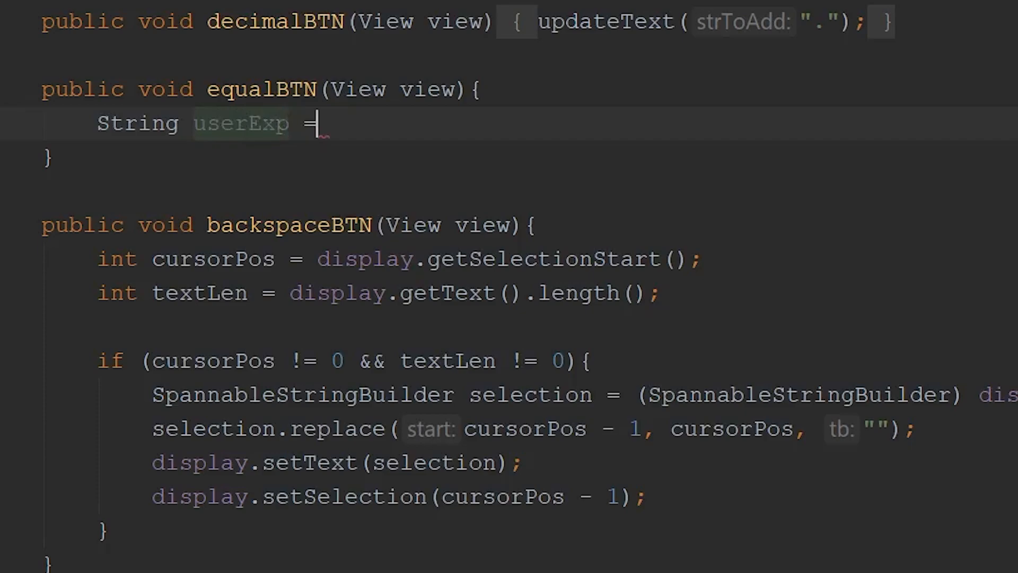
type("display")
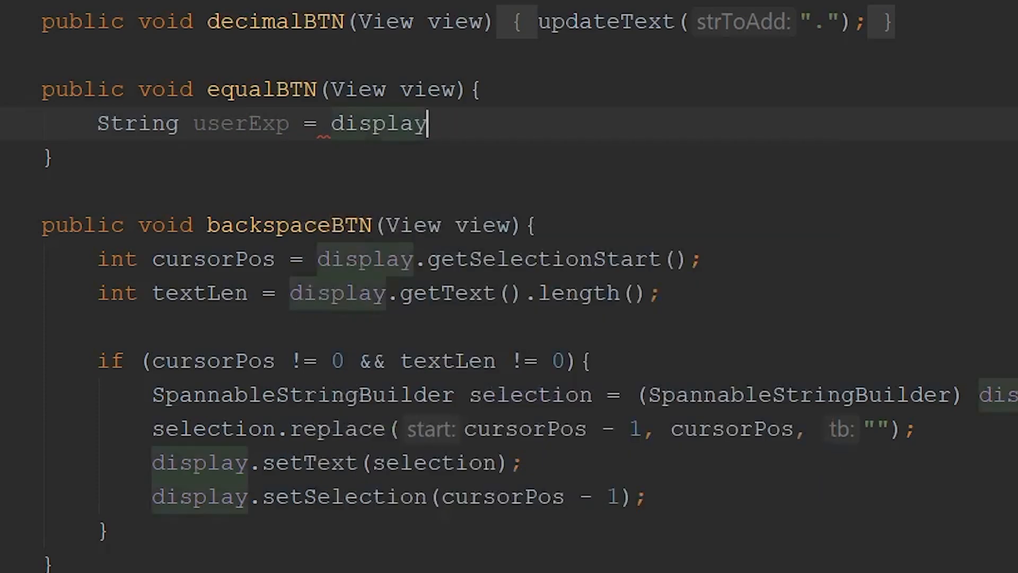
type(".getText()")
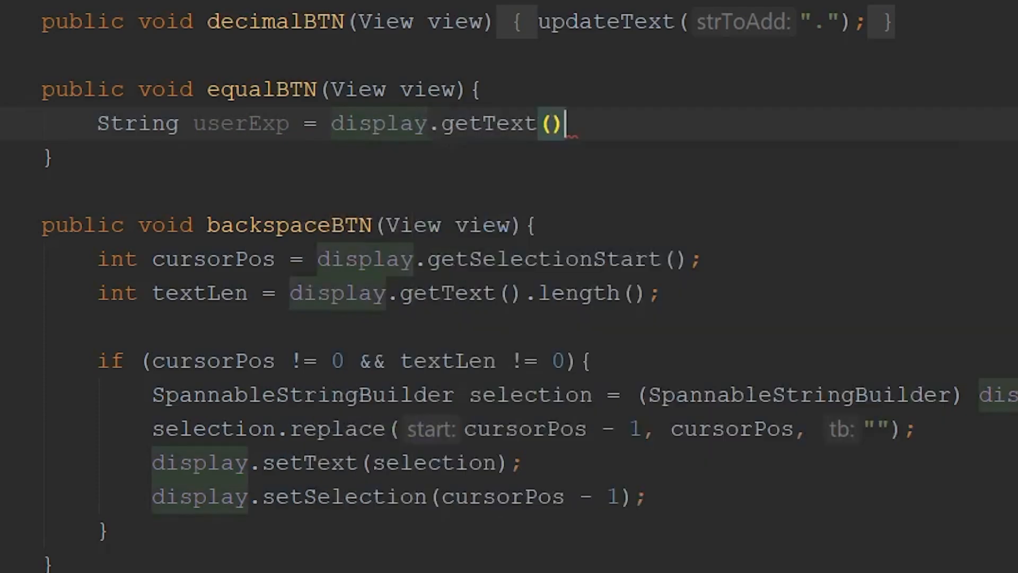
type(".to")
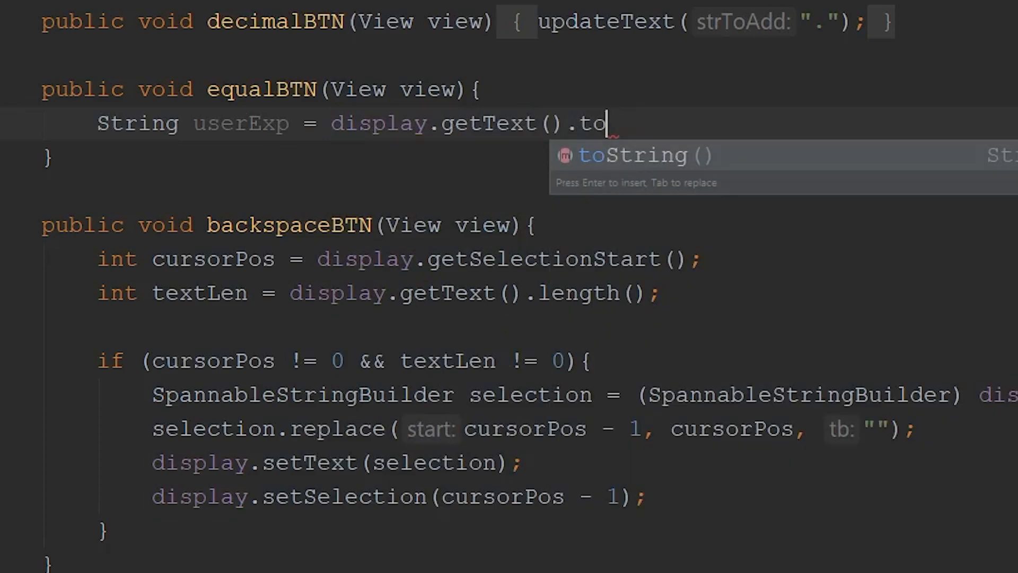
key("Enter")
type("/")
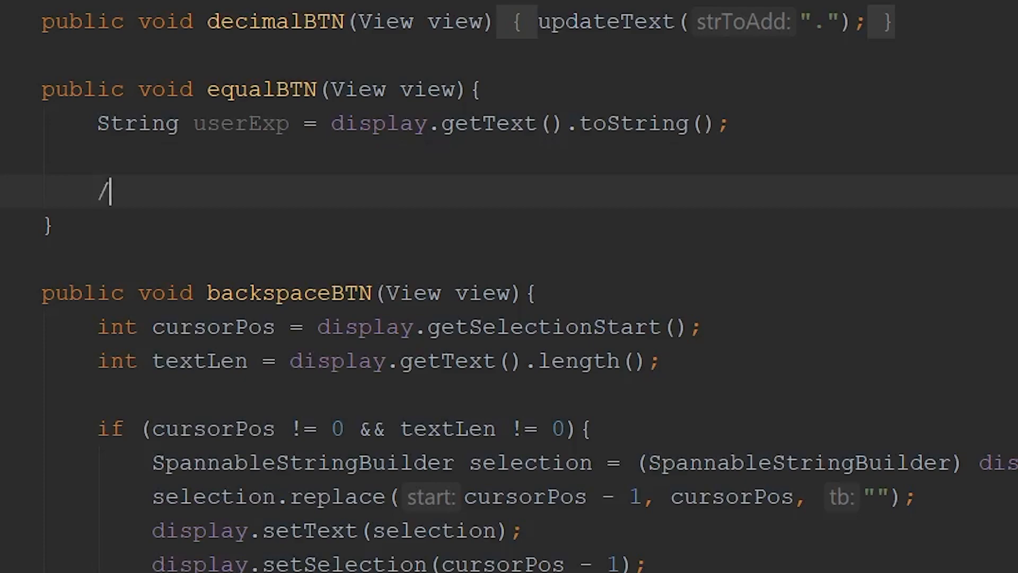
Add a userExp.replaceAll call replacing ÷ with /.
key("Backspace")
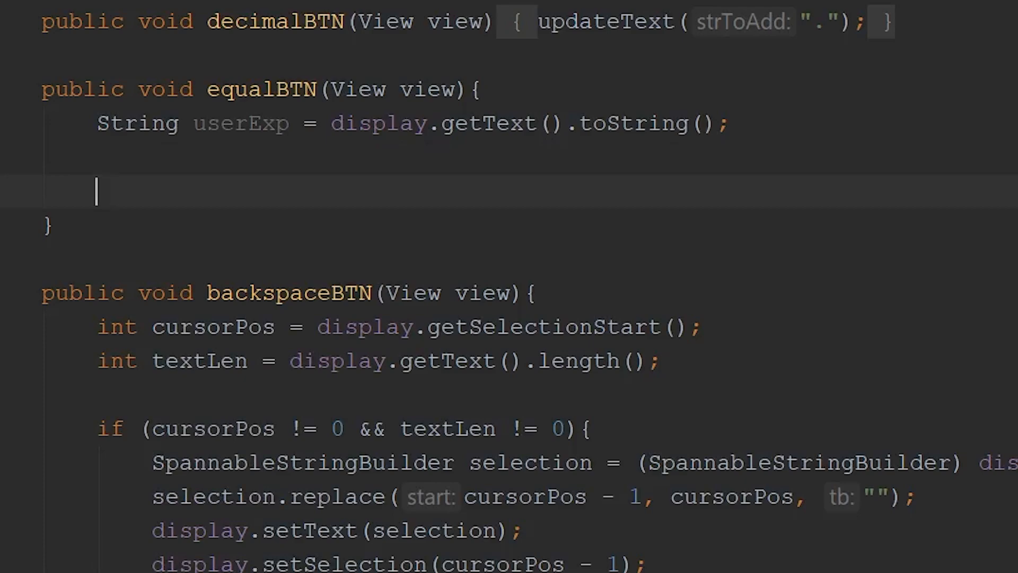
type("*")
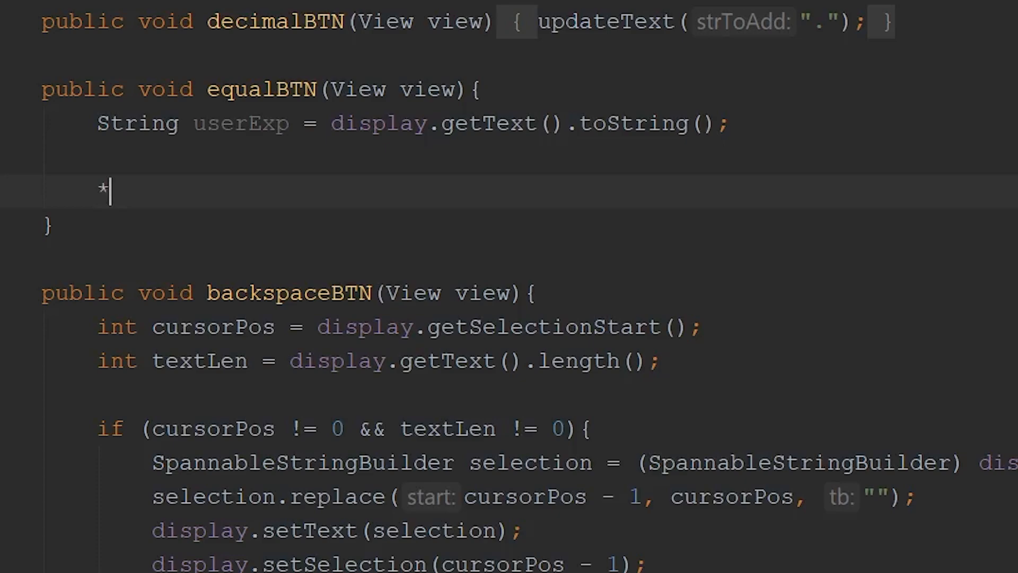
key("BackSpace")
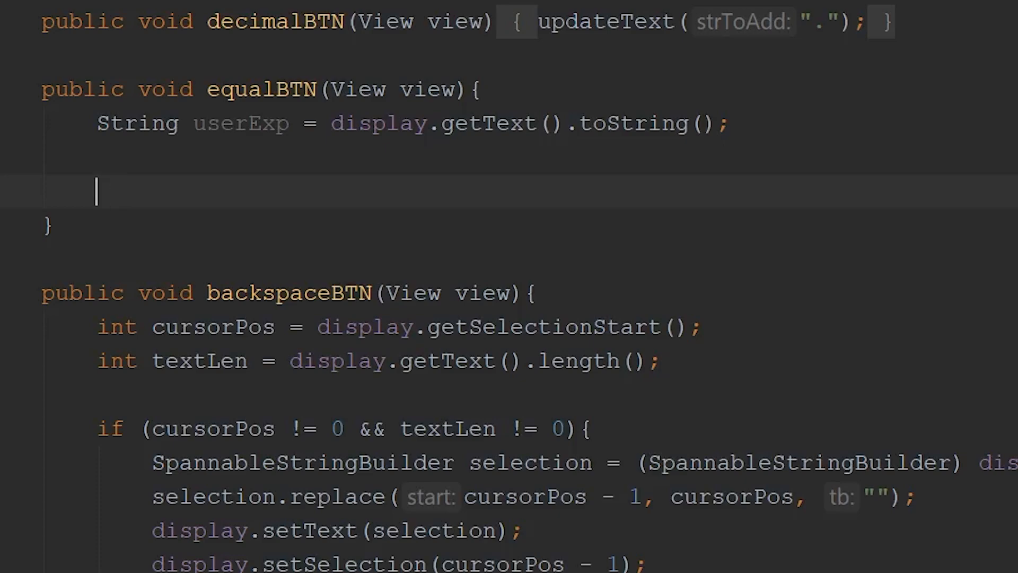
type("userExp = userExp")
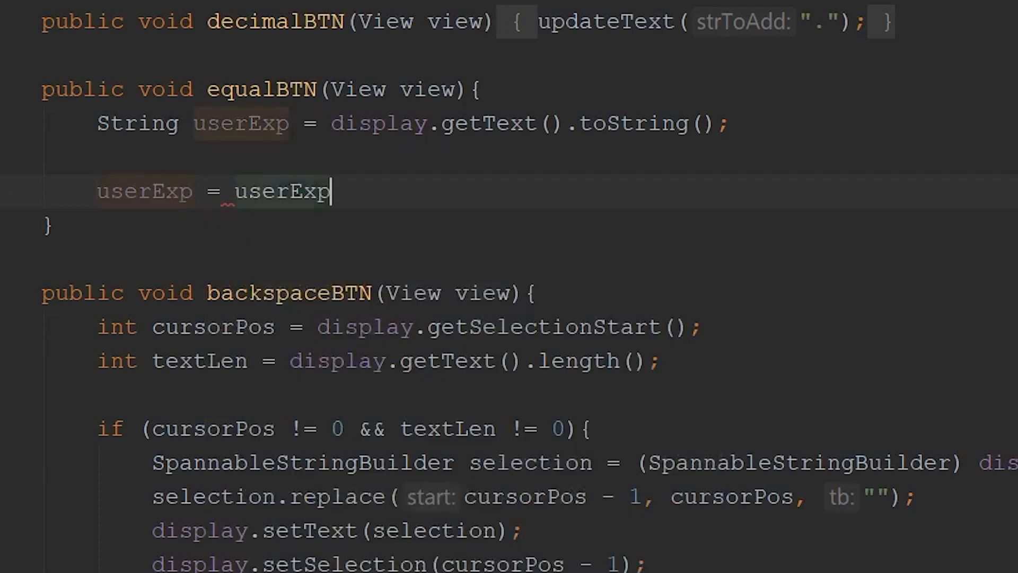
type(".replaceAll()")
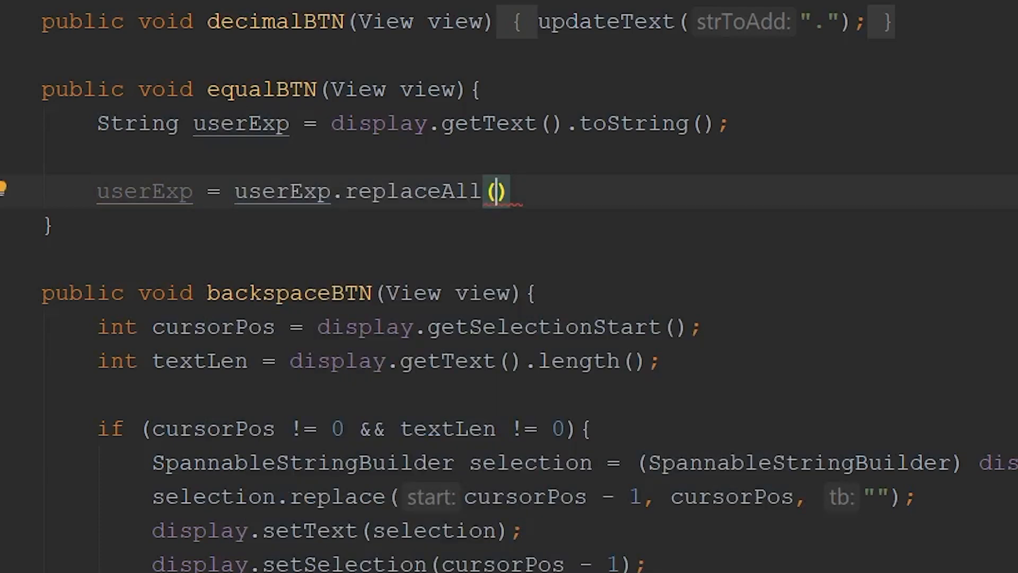
type("\"")
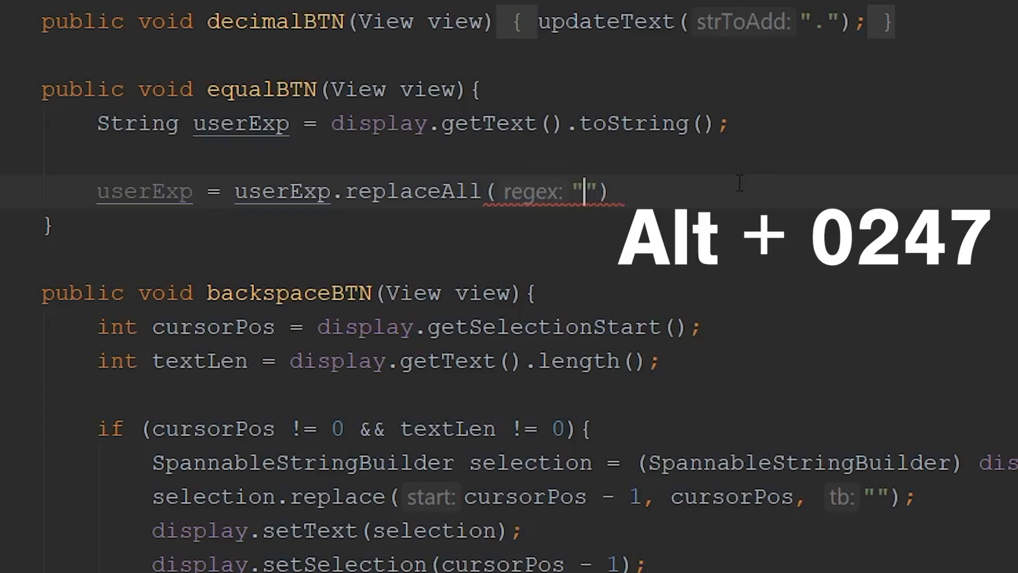
type("÷\", \"")
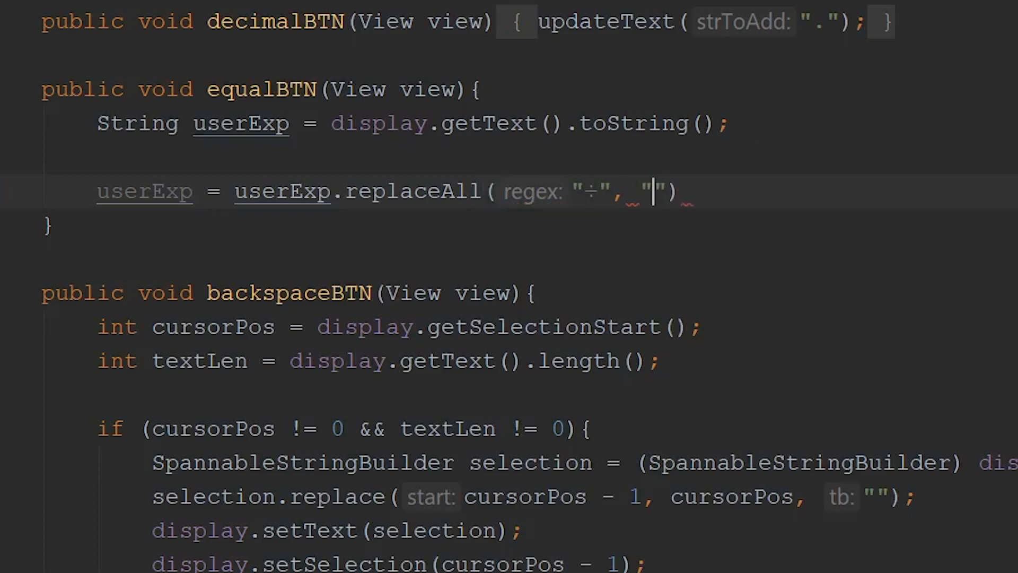
type("/")
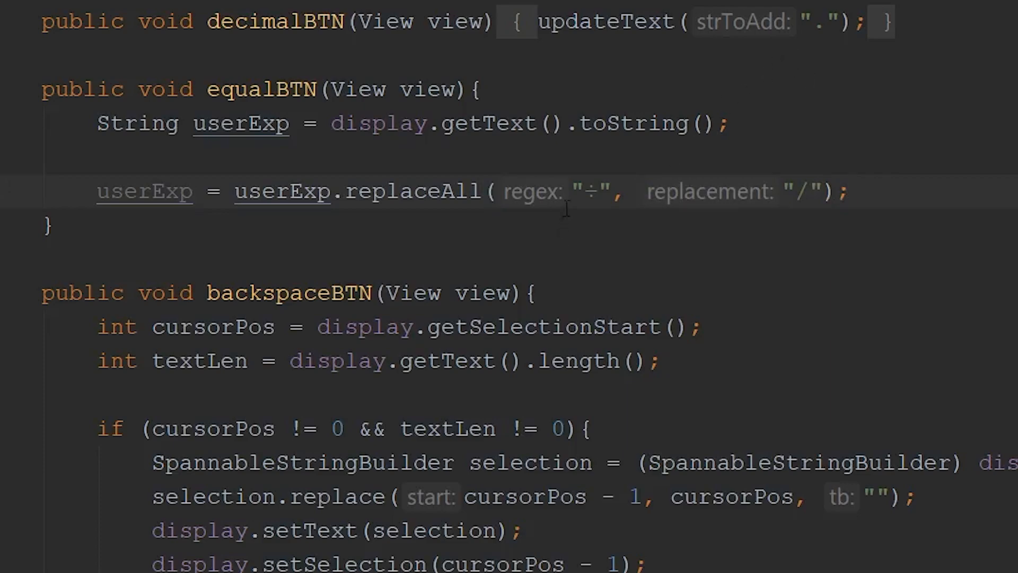
key("enter")
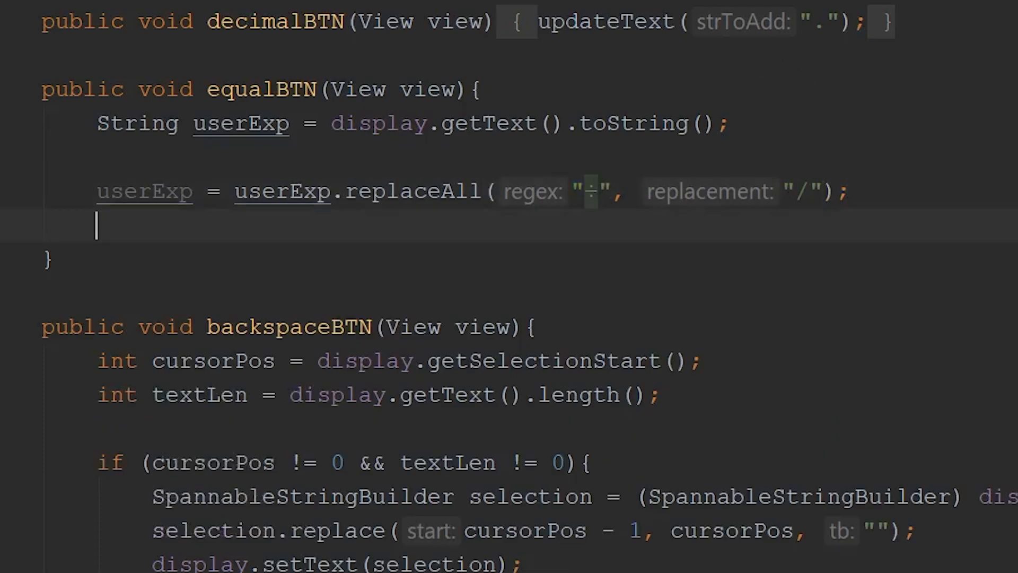
Add a second replaceAll line replacing × with *.
type("userExp")
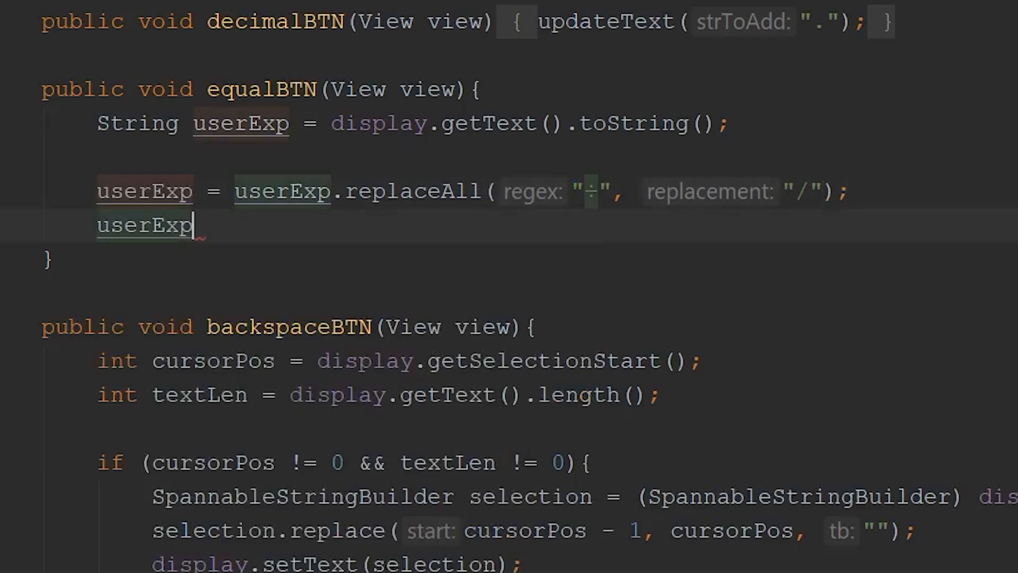
type("= userExp.replaceAll(\"")
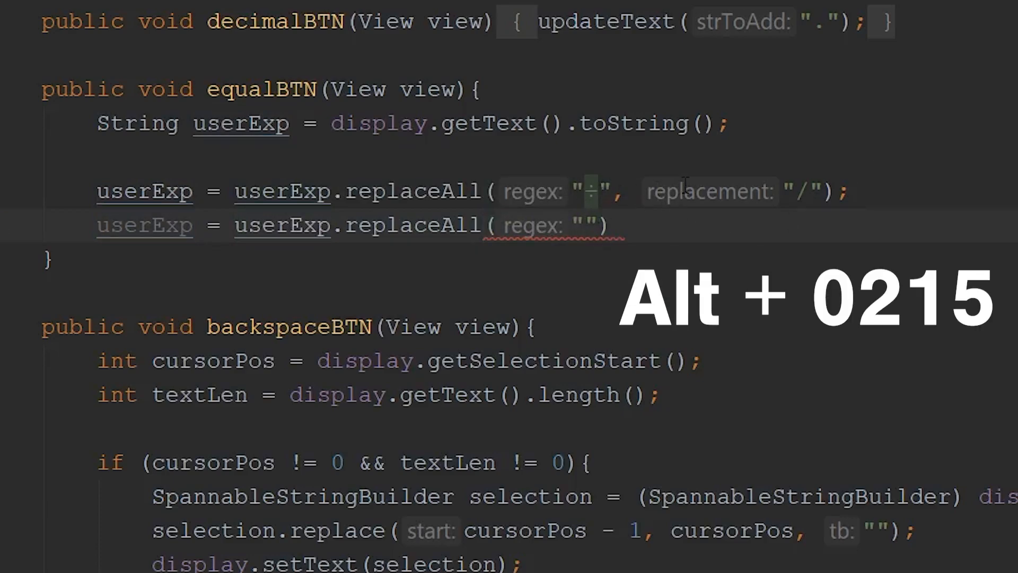
type("×")
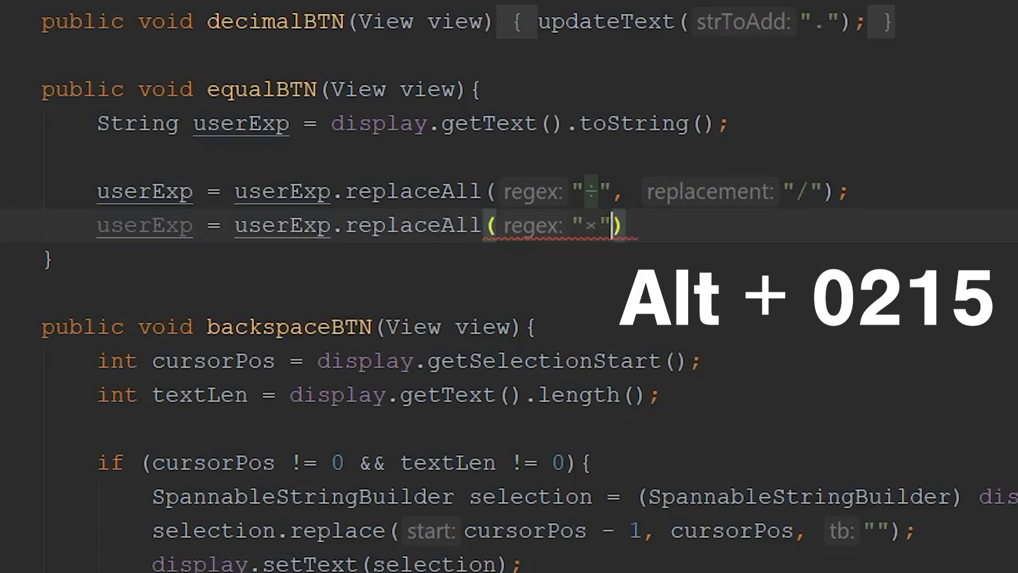
type(", \"\"")
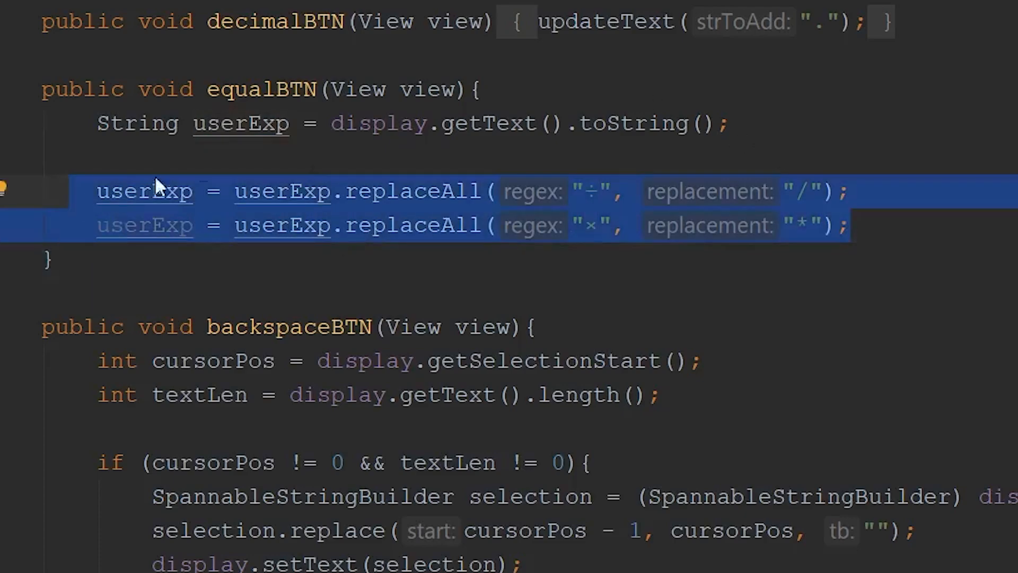
left_click(896, 226)
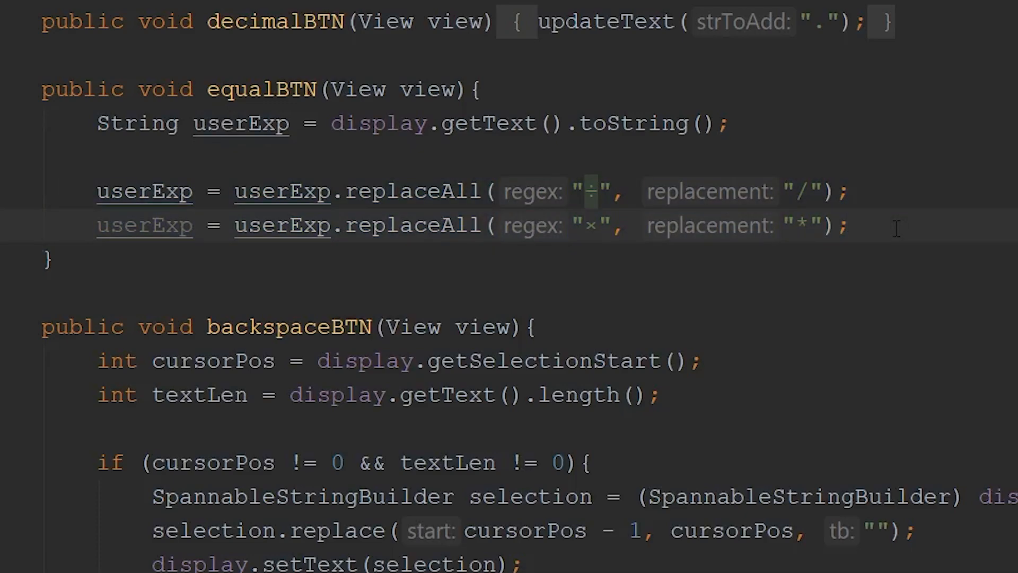
mouse_move(954, 234)
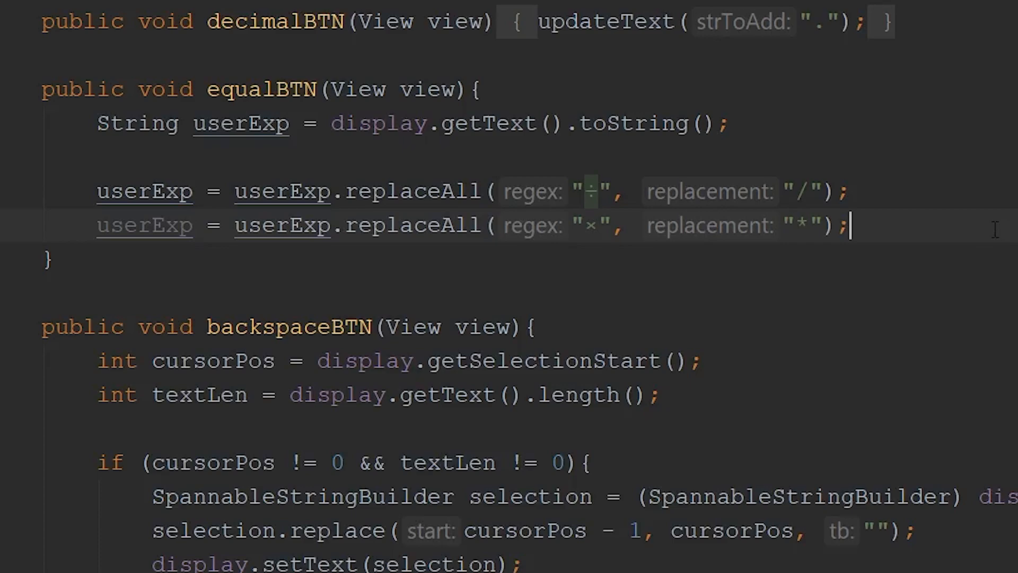
key("enter")
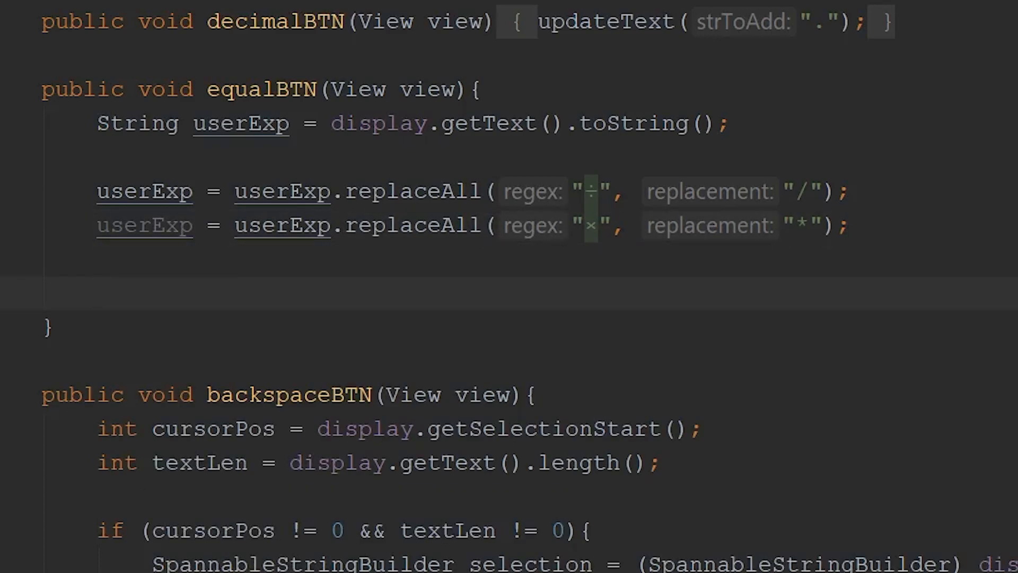
Create an mXparser Expression exp from userExp in equalBTN.
left_click(96, 295)
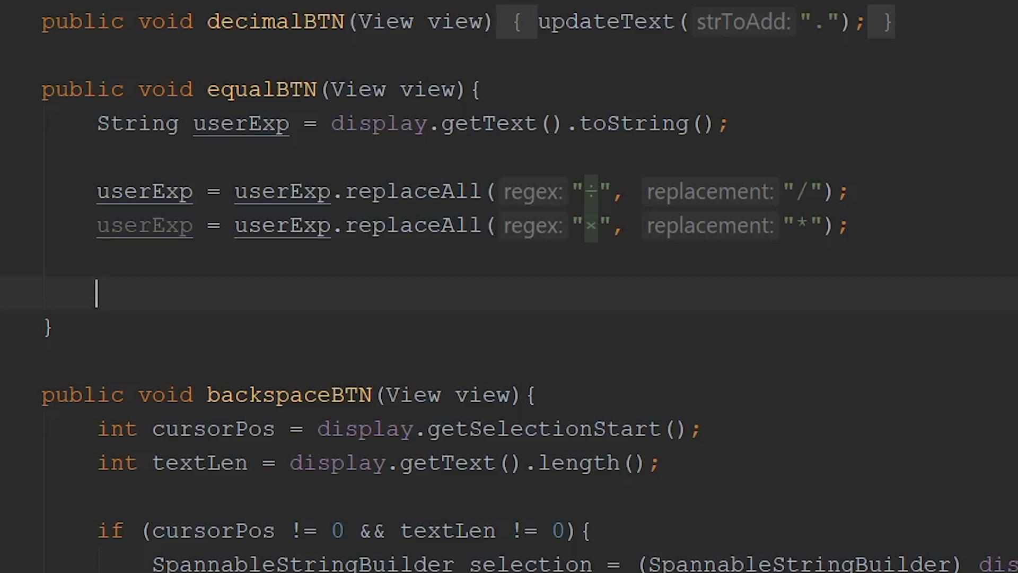
type("Expression")
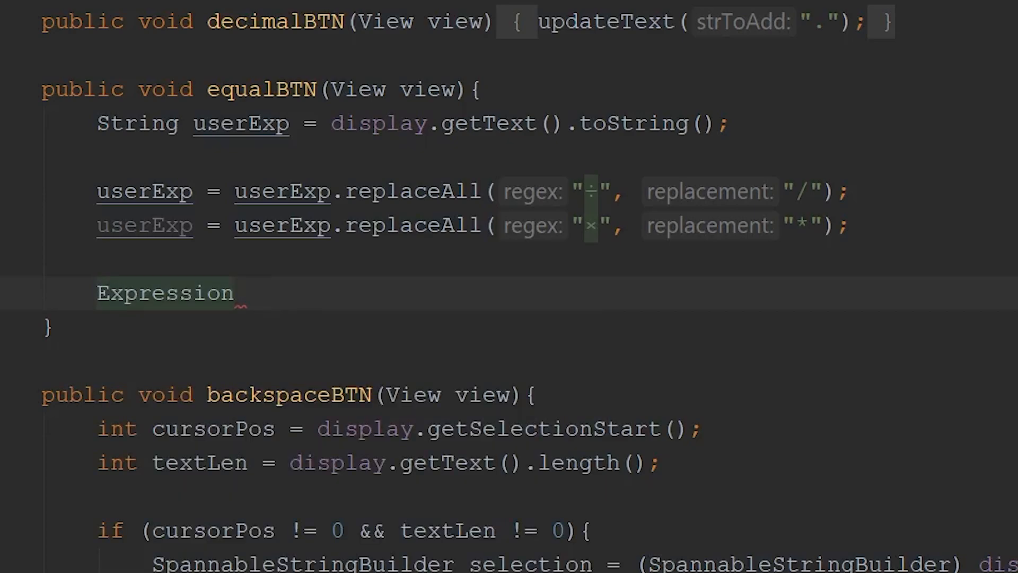
type("exp")
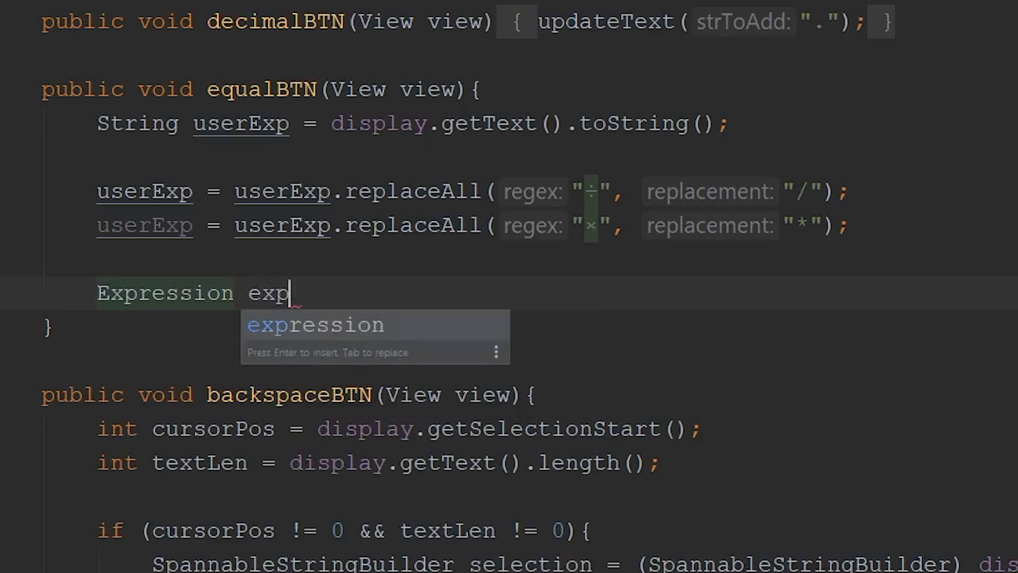
type("= new")
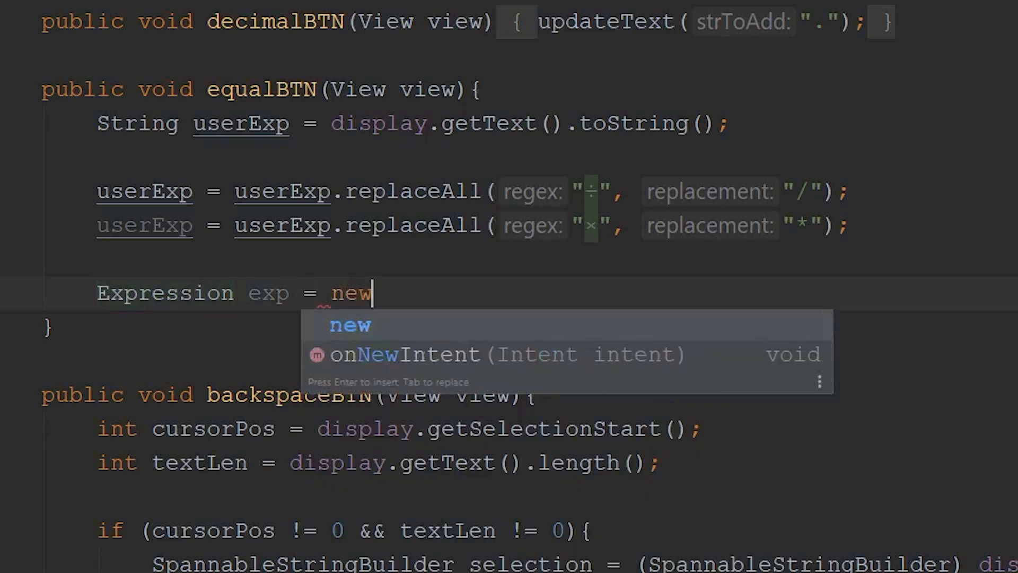
type("Expression(userExp);")
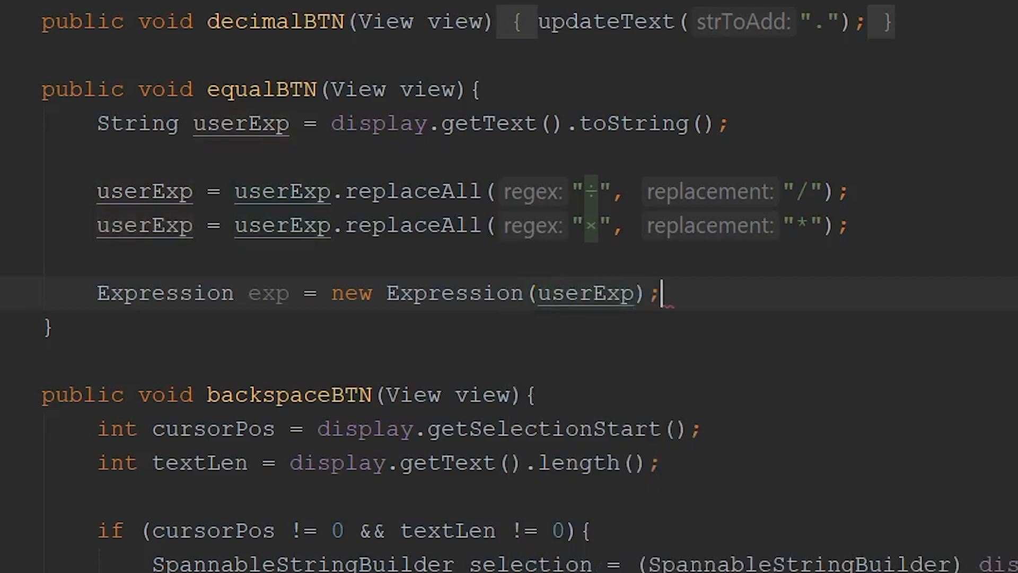
key("enter")
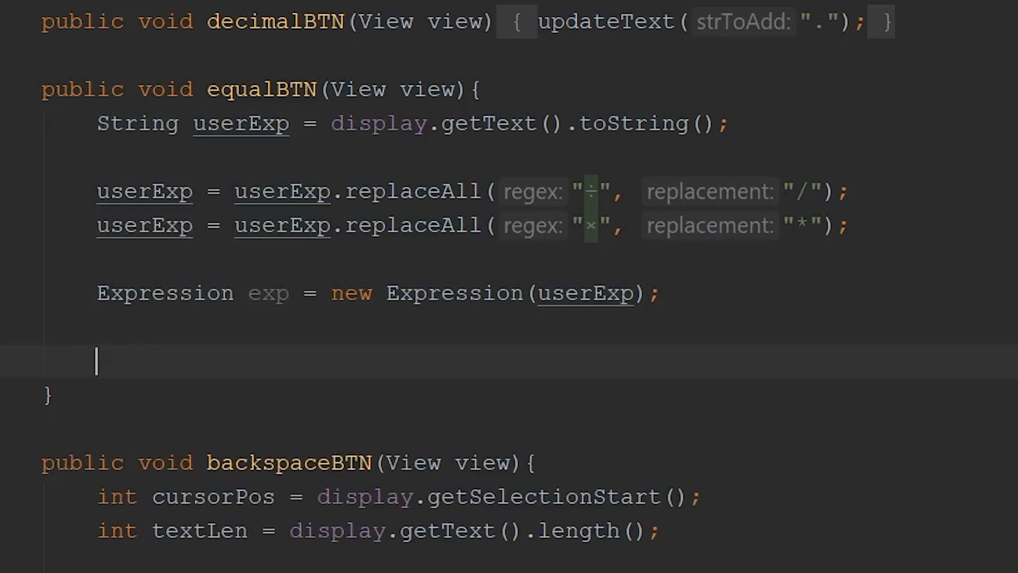
Add String result = String.valueOf(exp.calculate());.
type("String")
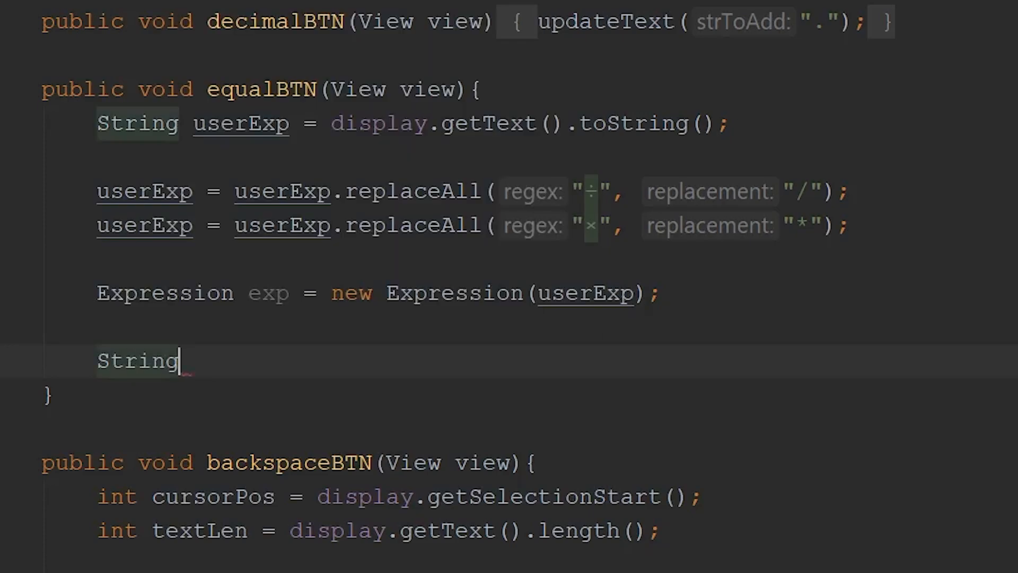
type("res")
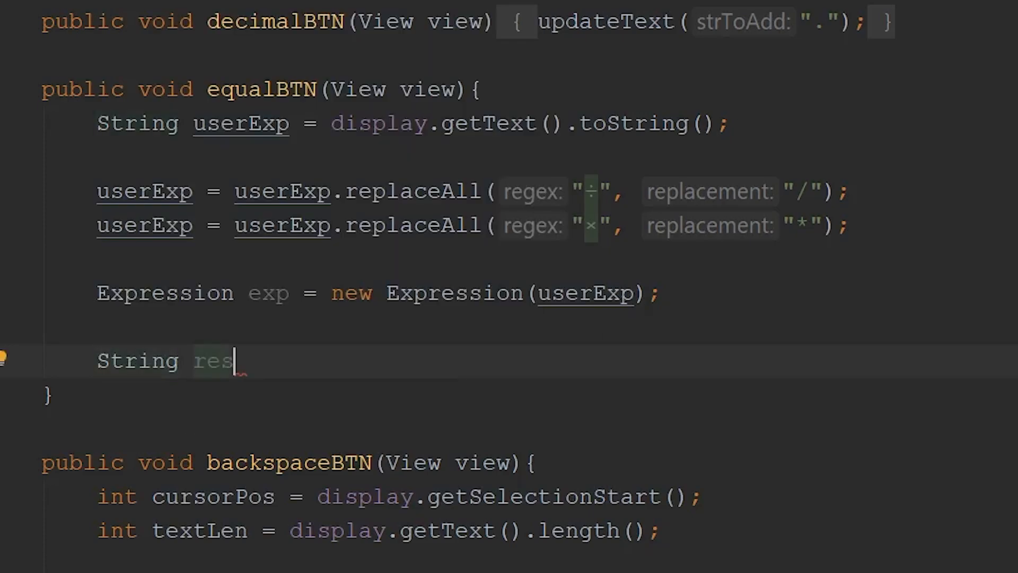
type("ult = String.")
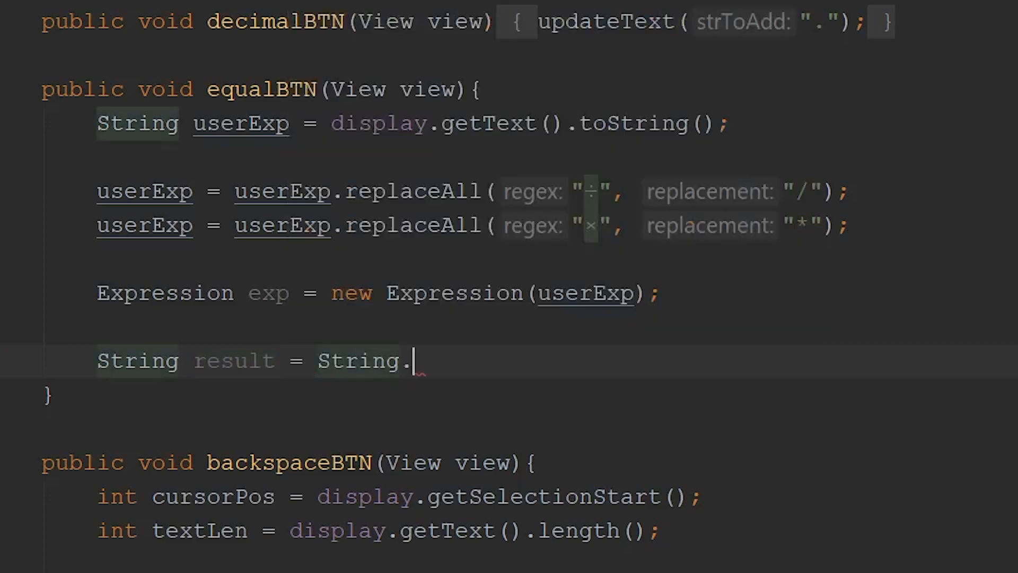
type("valueOf((")
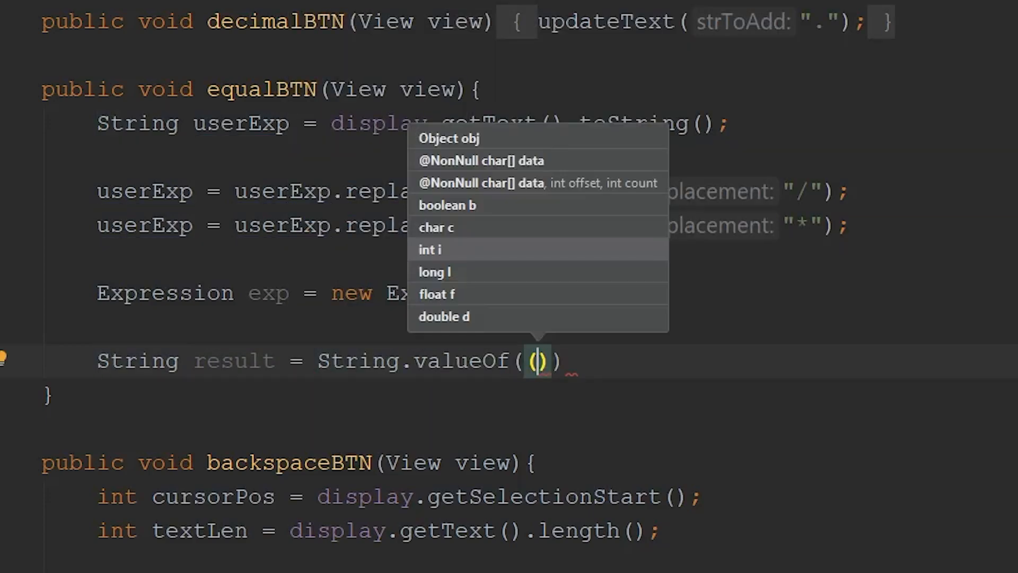
type("exp.calculate")
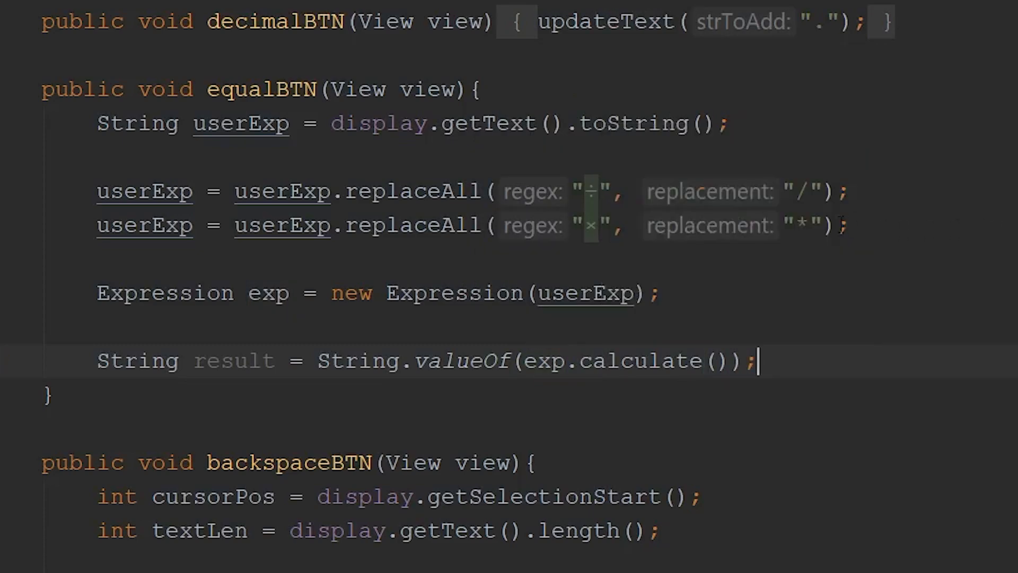
mouse_move(783, 362)
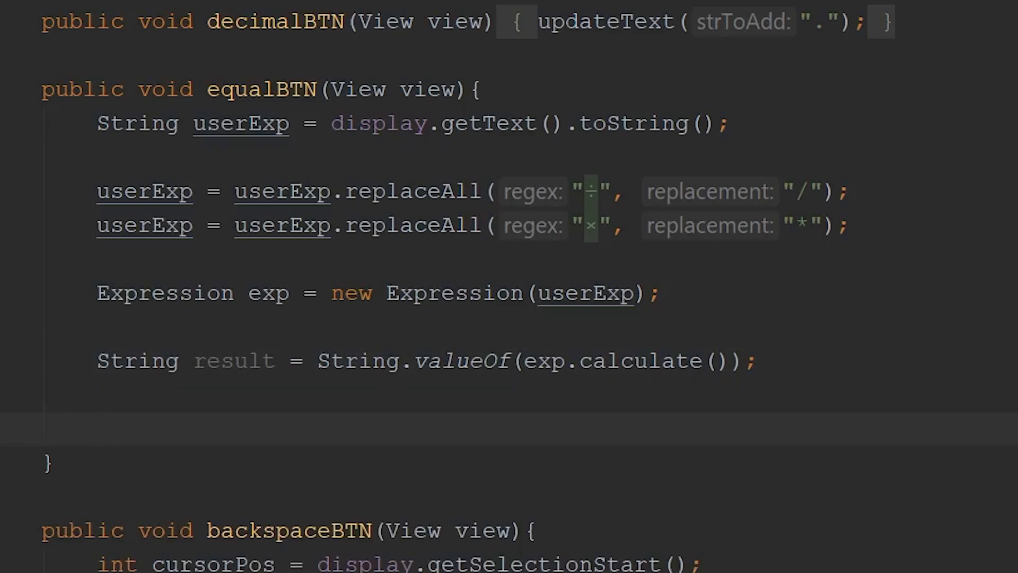
Add display.setText(result); to the equals handler.
type("display")
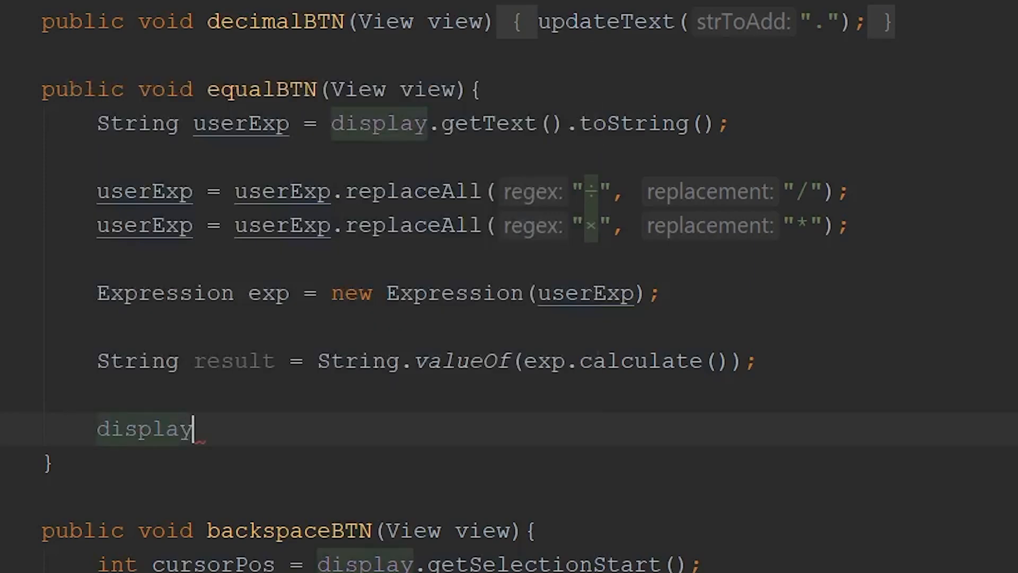
type(".setText();")
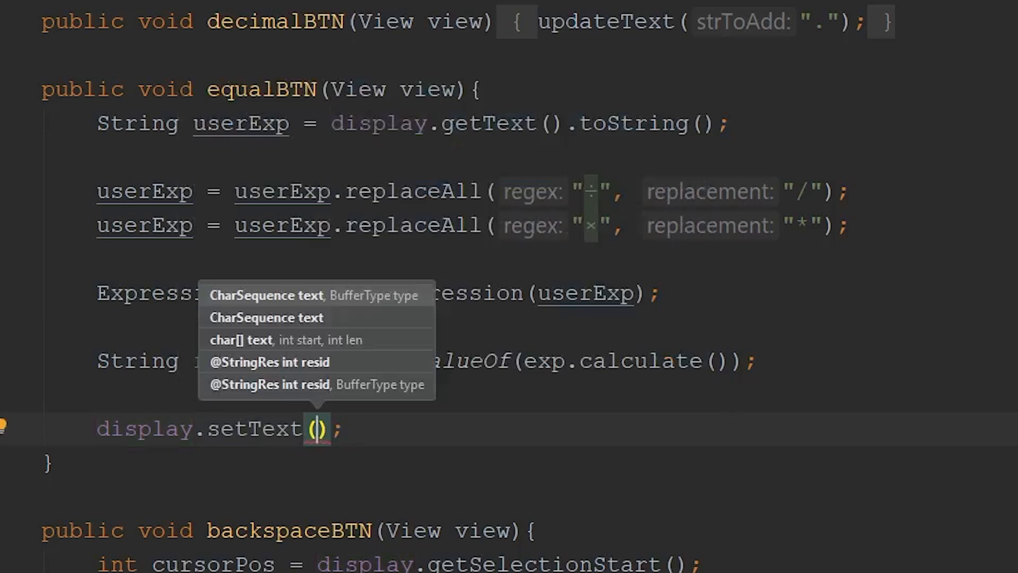
type("result")
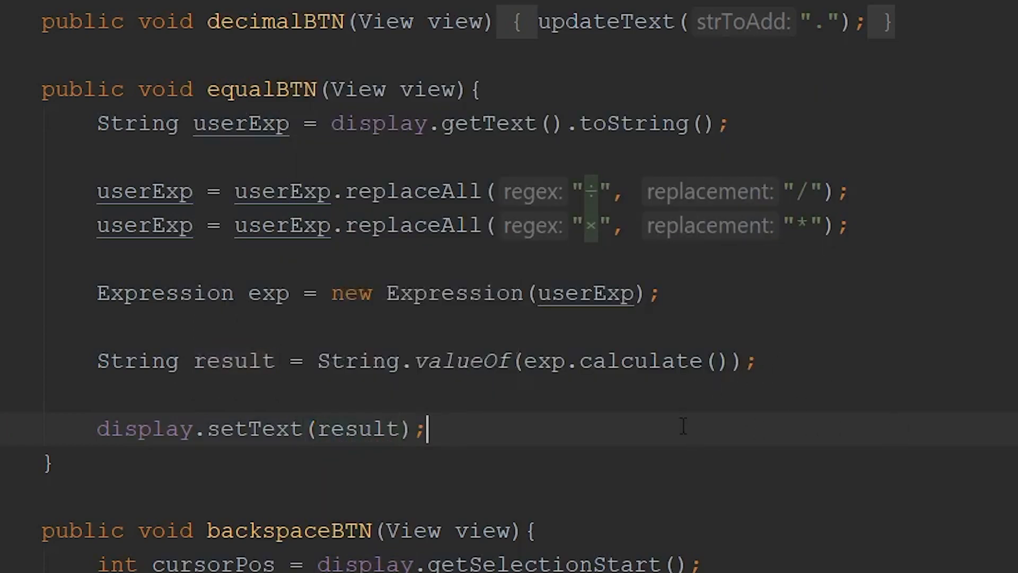
Add display.setSelection(result.length()); and launch the calculator on the Pixel 2 emulator.
type("d")
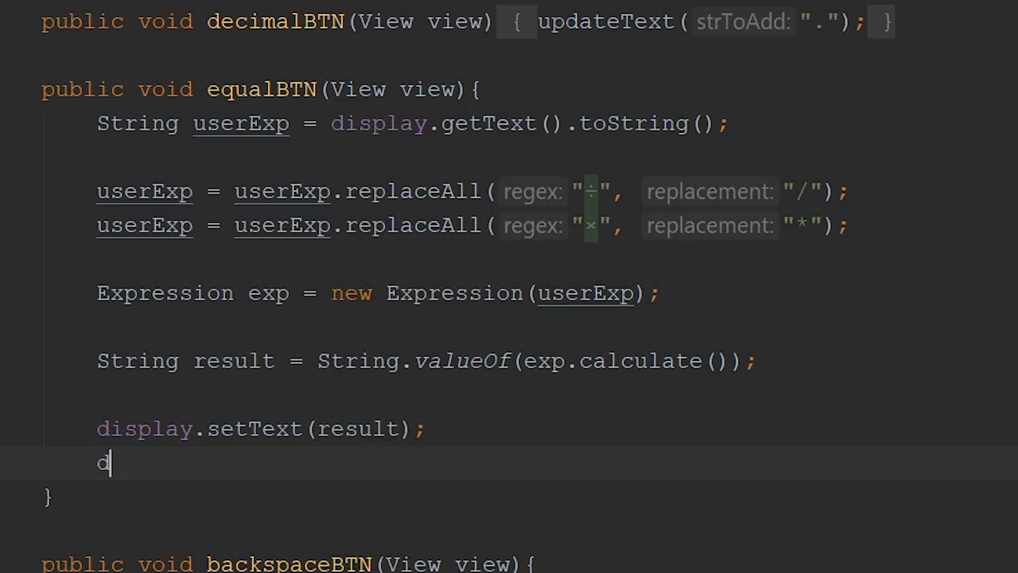
type("isplay.setSelection();")
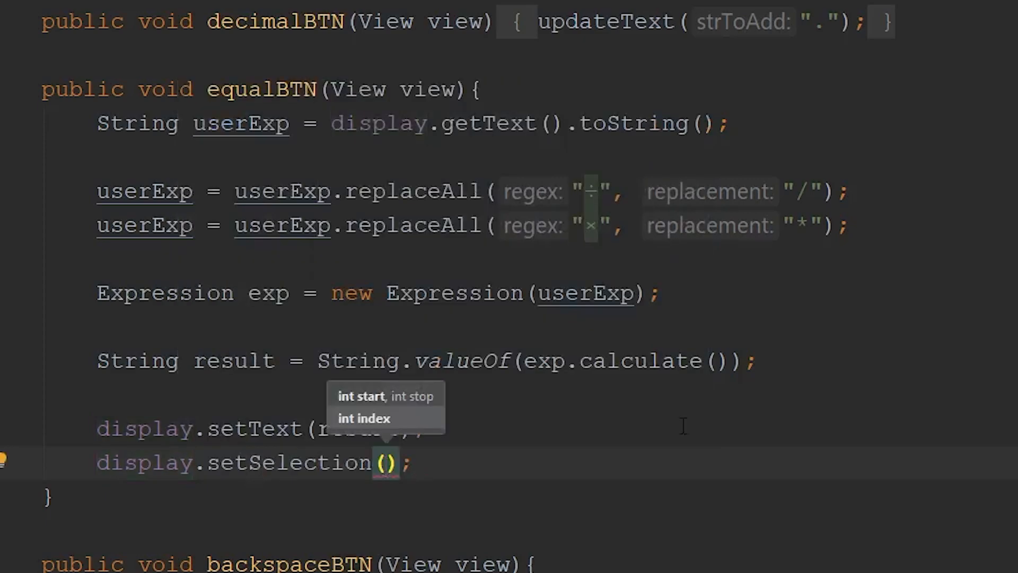
type("result.length(")
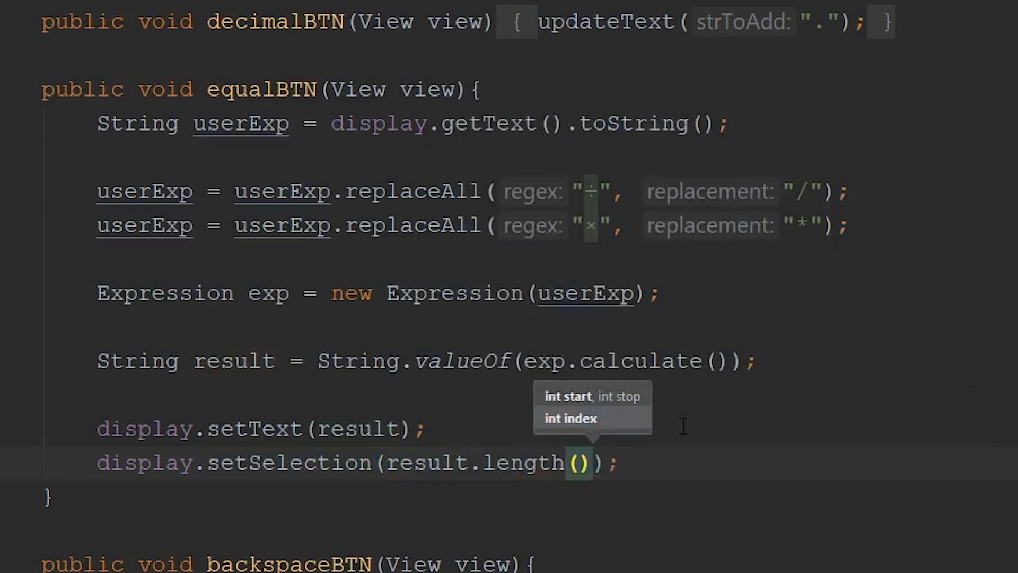
mouse_move(670, 411)
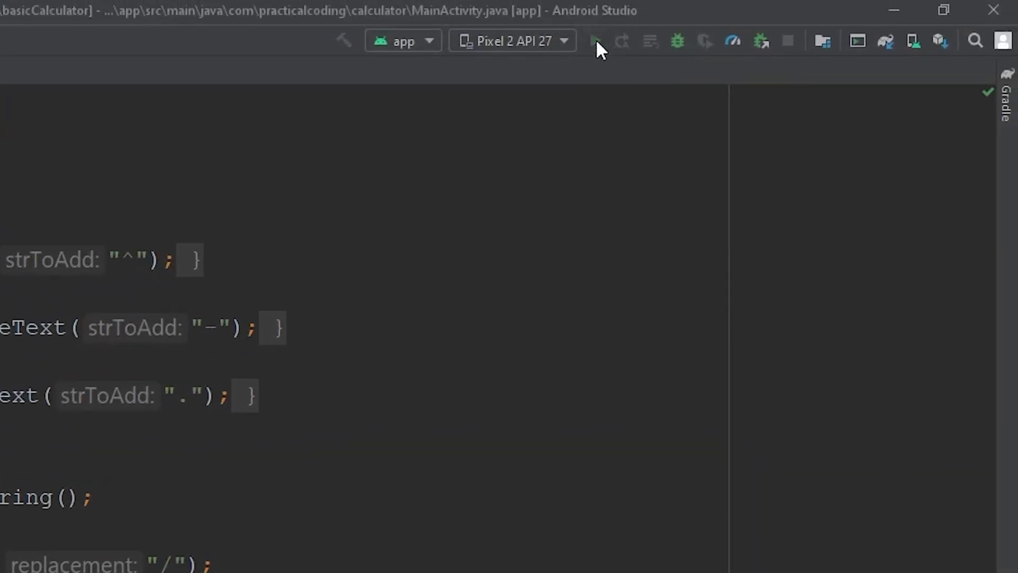
left_click(594, 41)
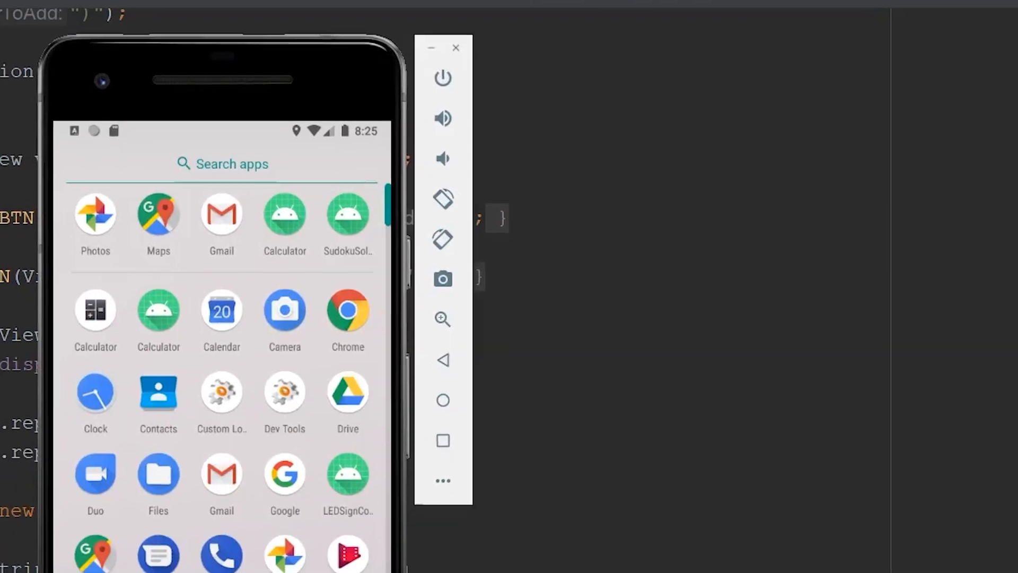
left_click(284, 213)
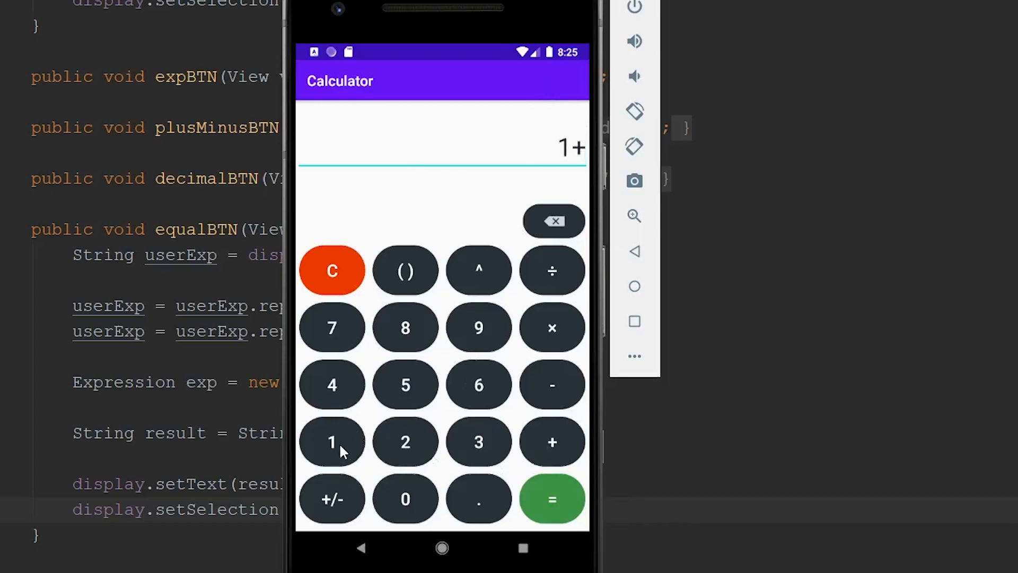
Evaluate 1+1 (2.0), then clear and evaluate ((5-2)×9)^2 (729.0).
left_click(551, 499)
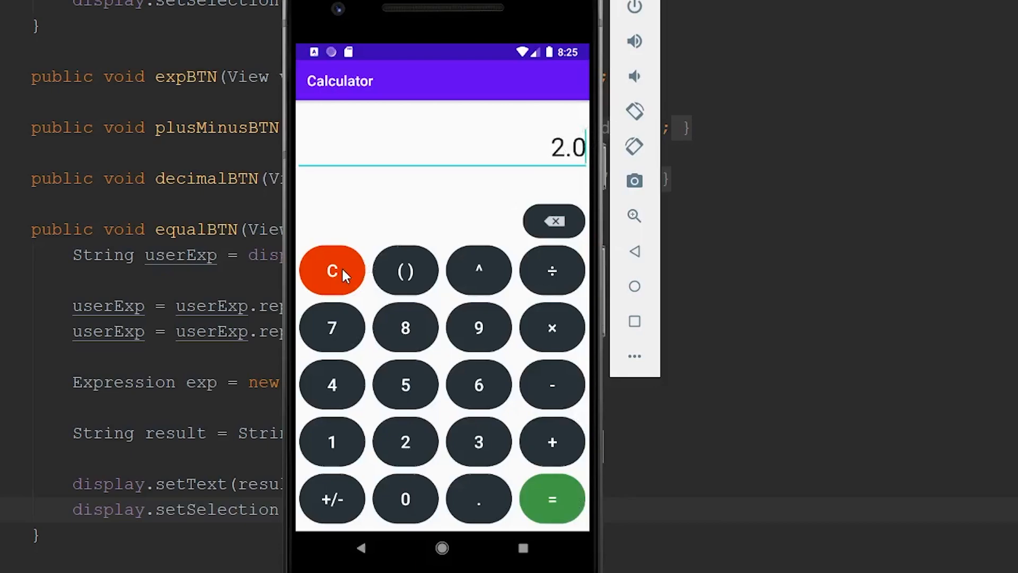
left_click(405, 270)
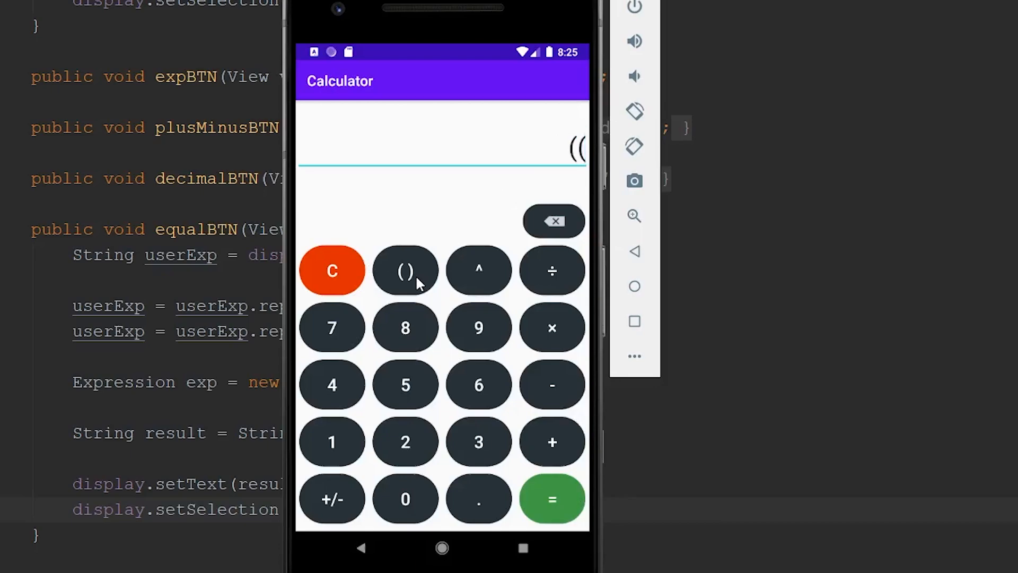
left_click(405, 384)
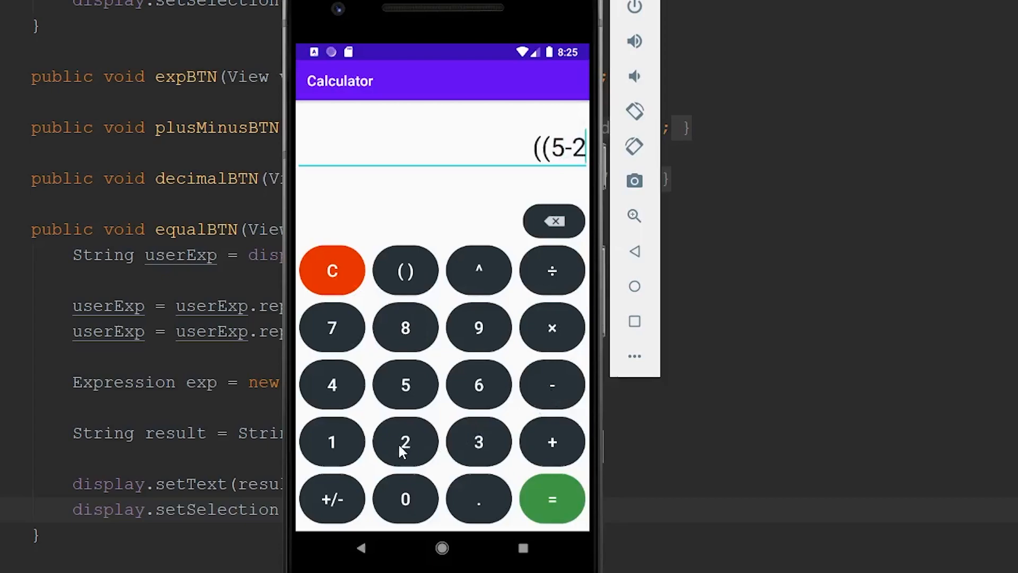
left_click(478, 328)
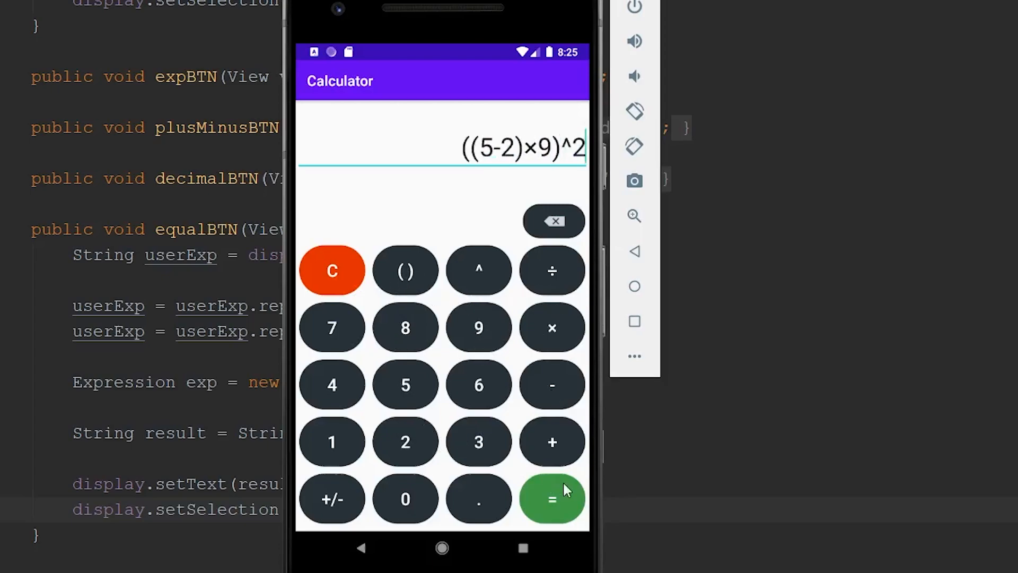
left_click(552, 499)
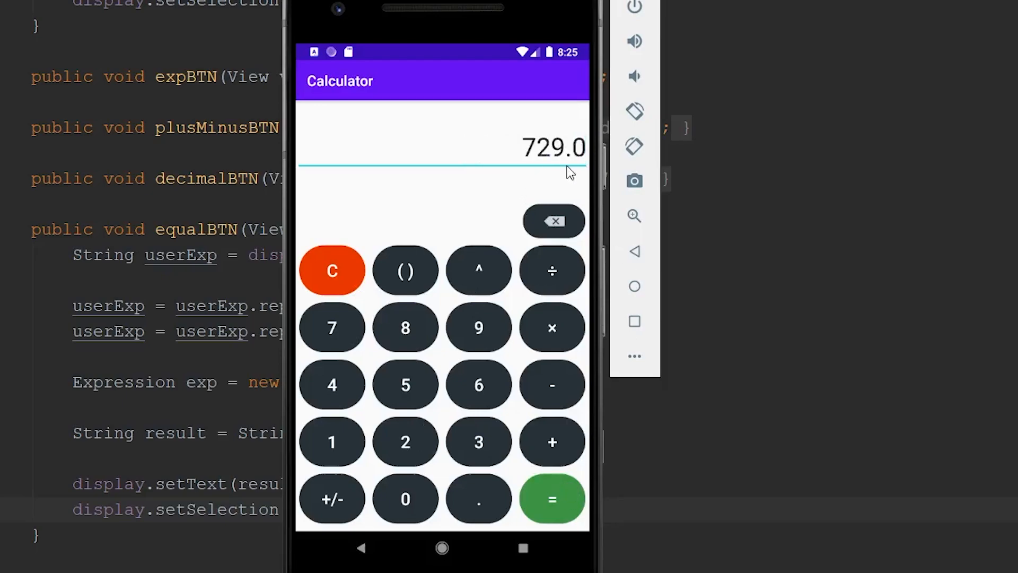
Clear and evaluate -4×5 (-20.0), then try 5.5×2 (11.0).
left_click(332, 270)
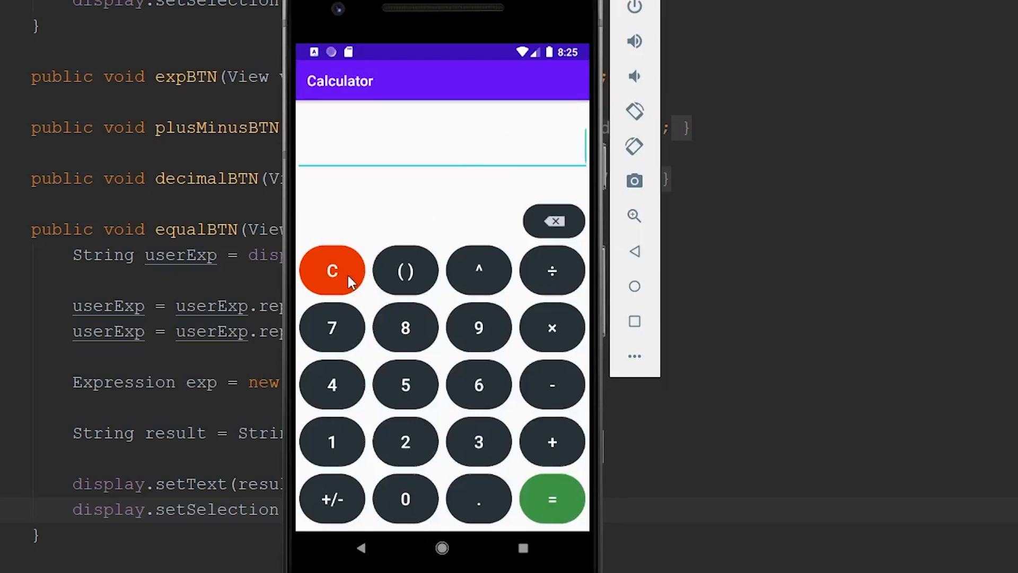
left_click(552, 384)
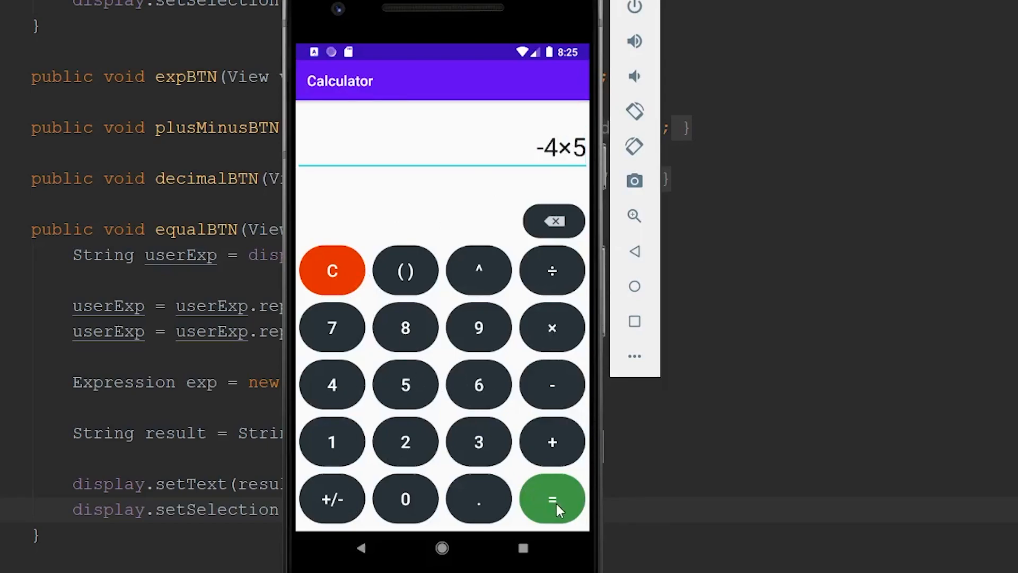
left_click(553, 499)
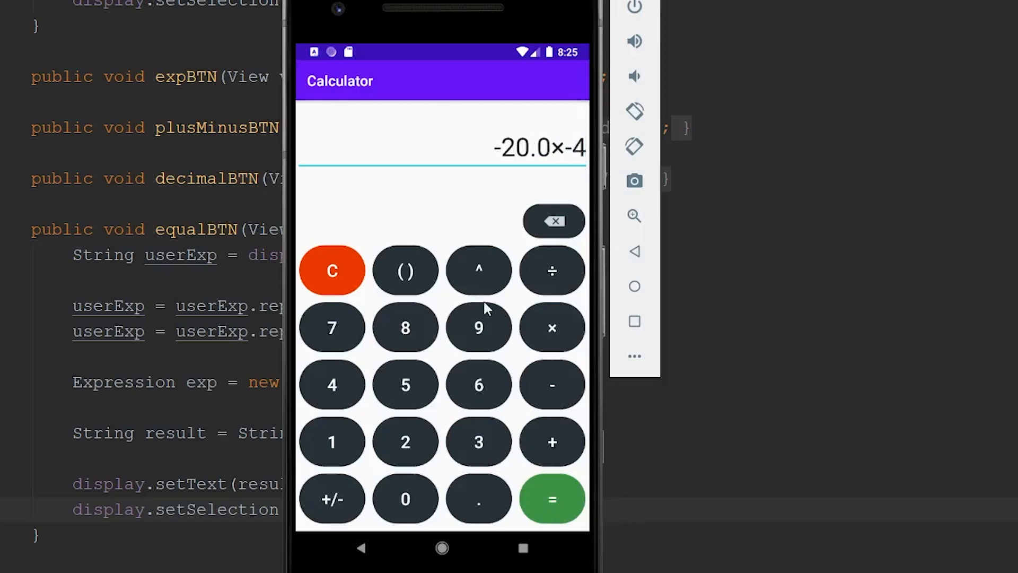
left_click(551, 498)
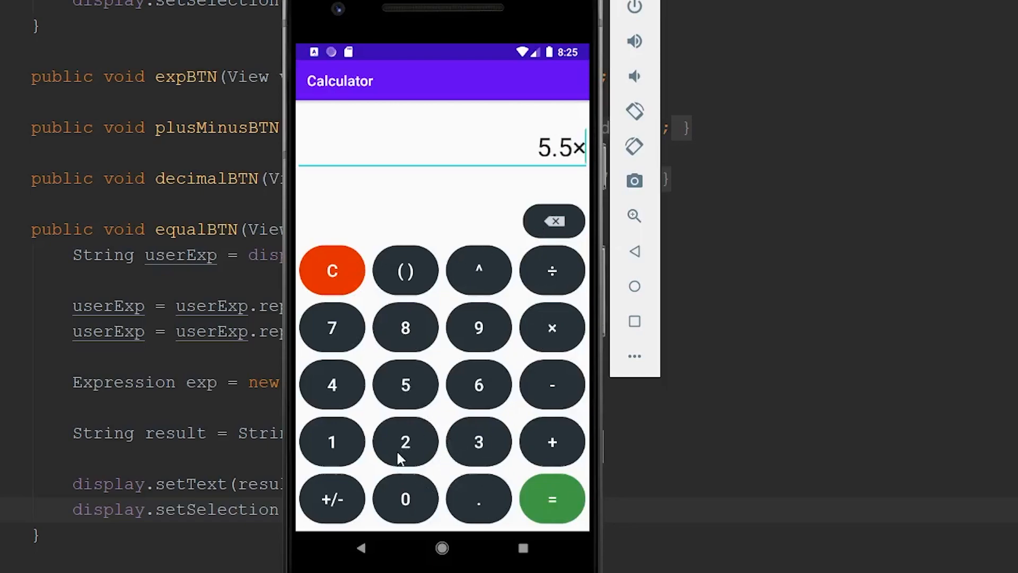
left_click(552, 498)
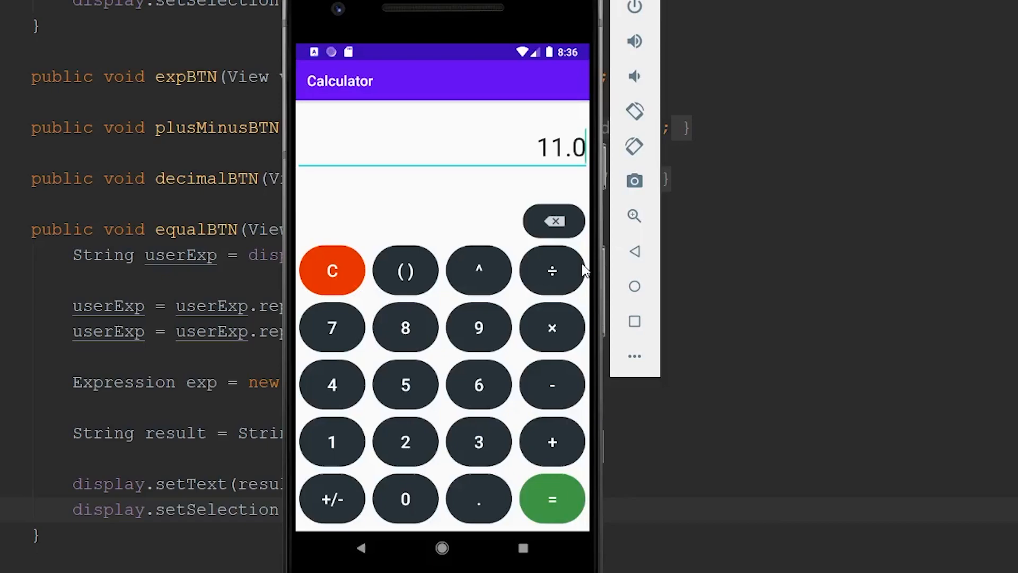
mouse_move(466, 206)
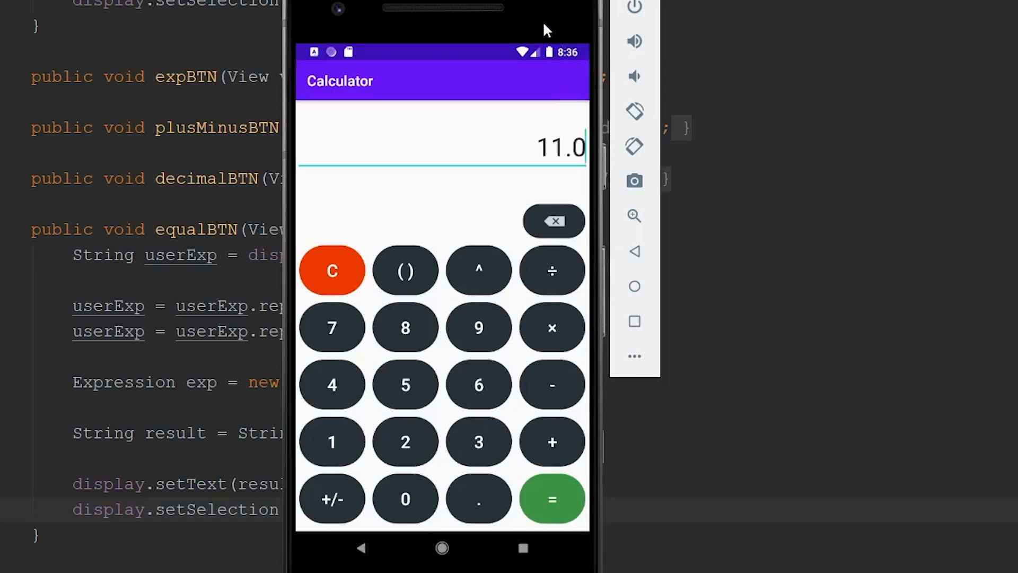
mouse_move(341, 338)
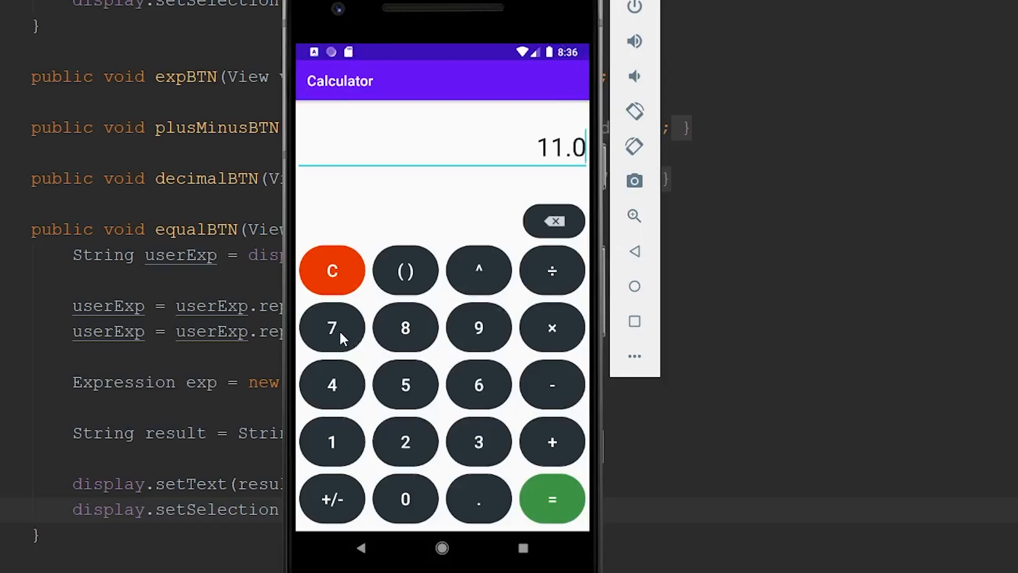
mouse_move(450, 382)
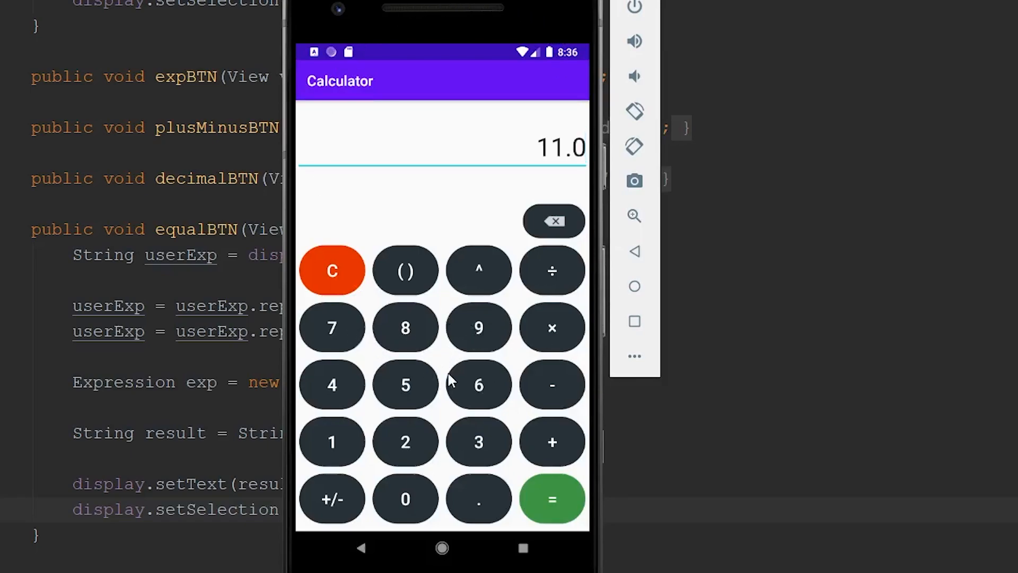